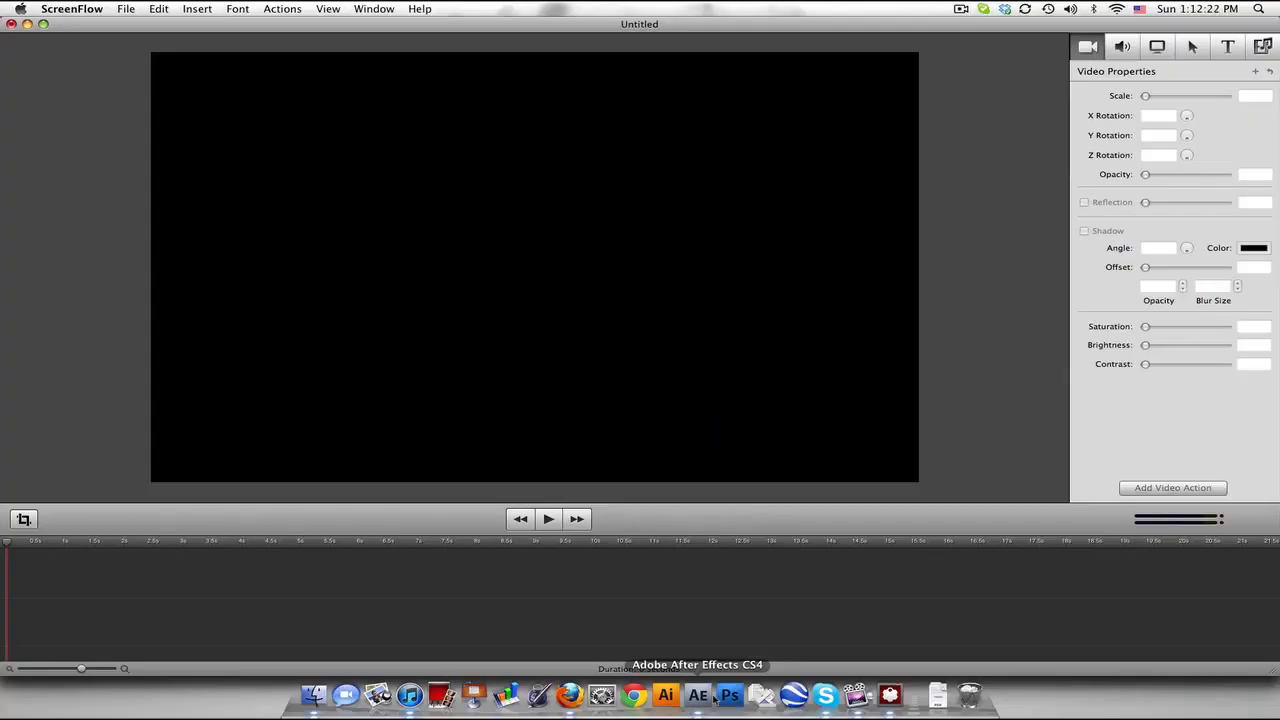
mouse_move(569, 694)
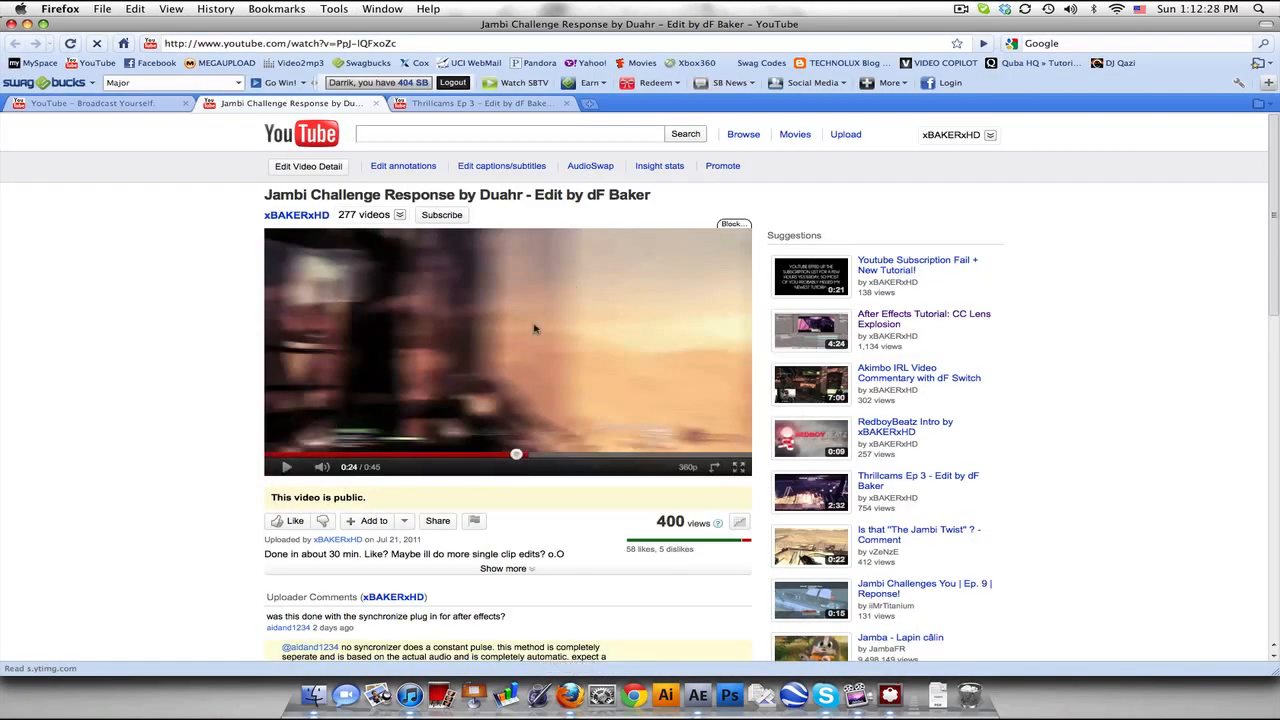
mouse_move(285, 467)
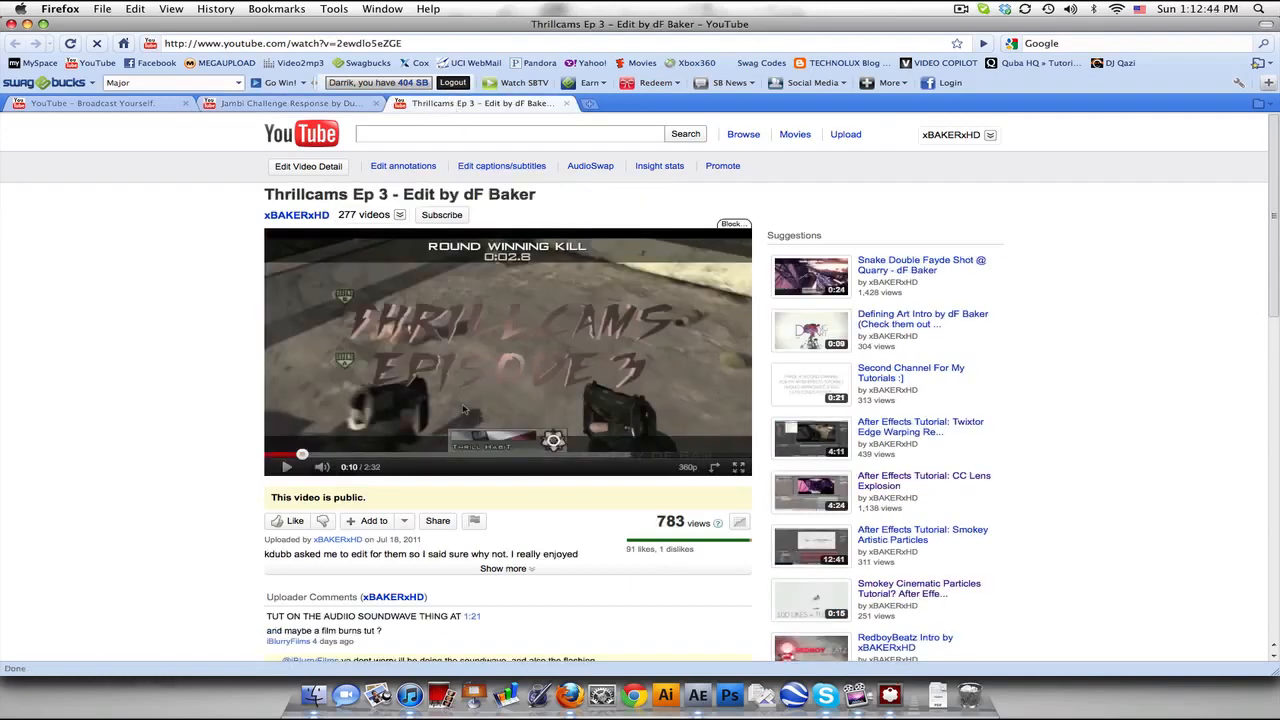
mouse_move(583, 374)
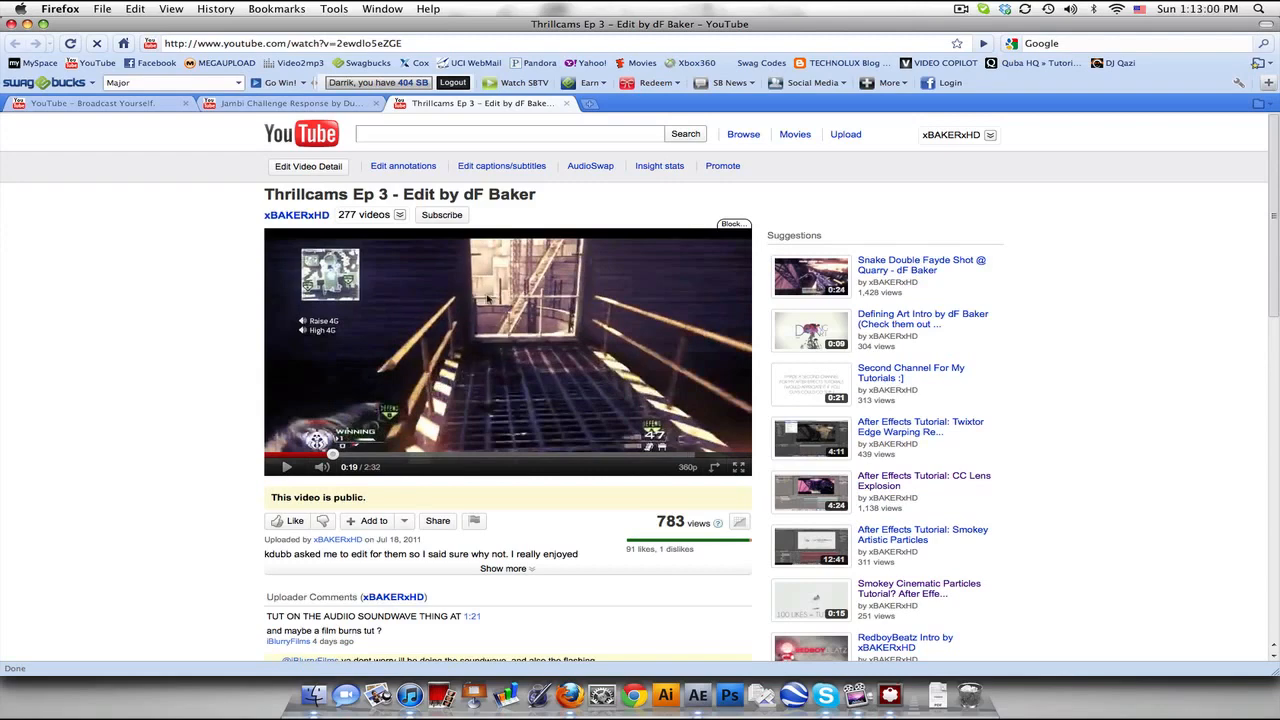
mouse_move(487, 343)
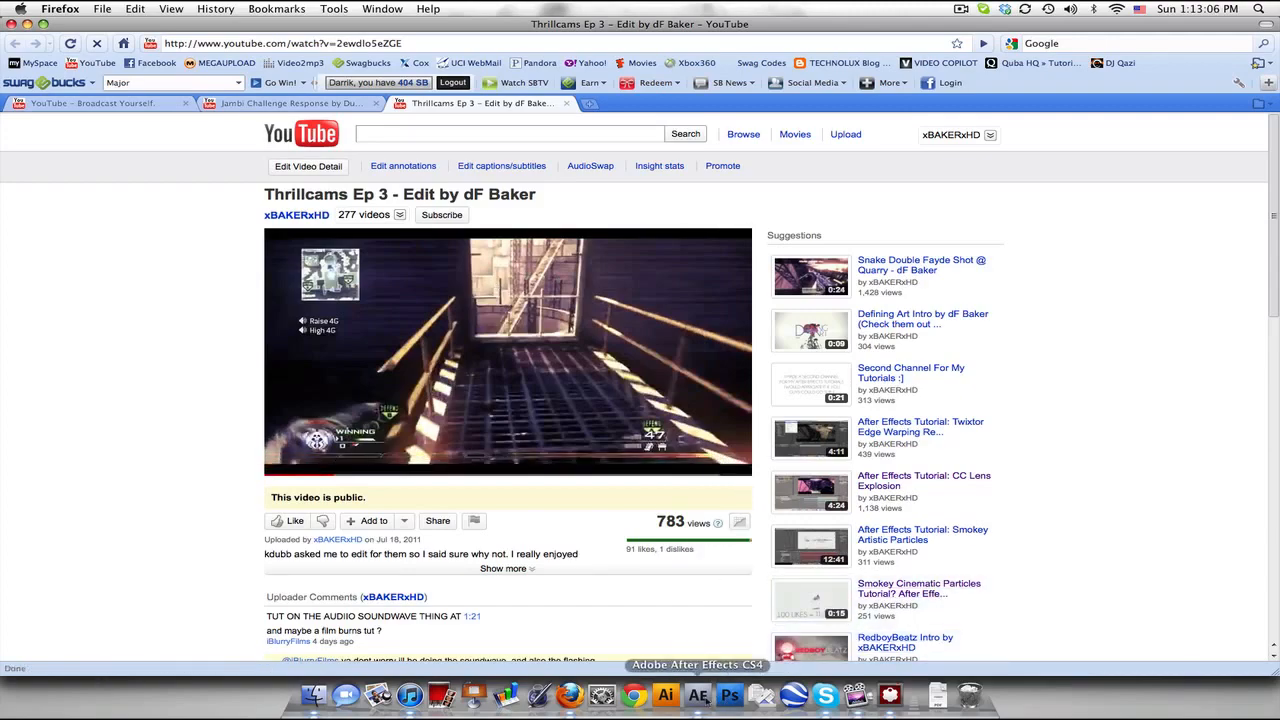
Bring After Effects to the front and select the ladderstall gameplay clip in the Project panel
click(710, 694)
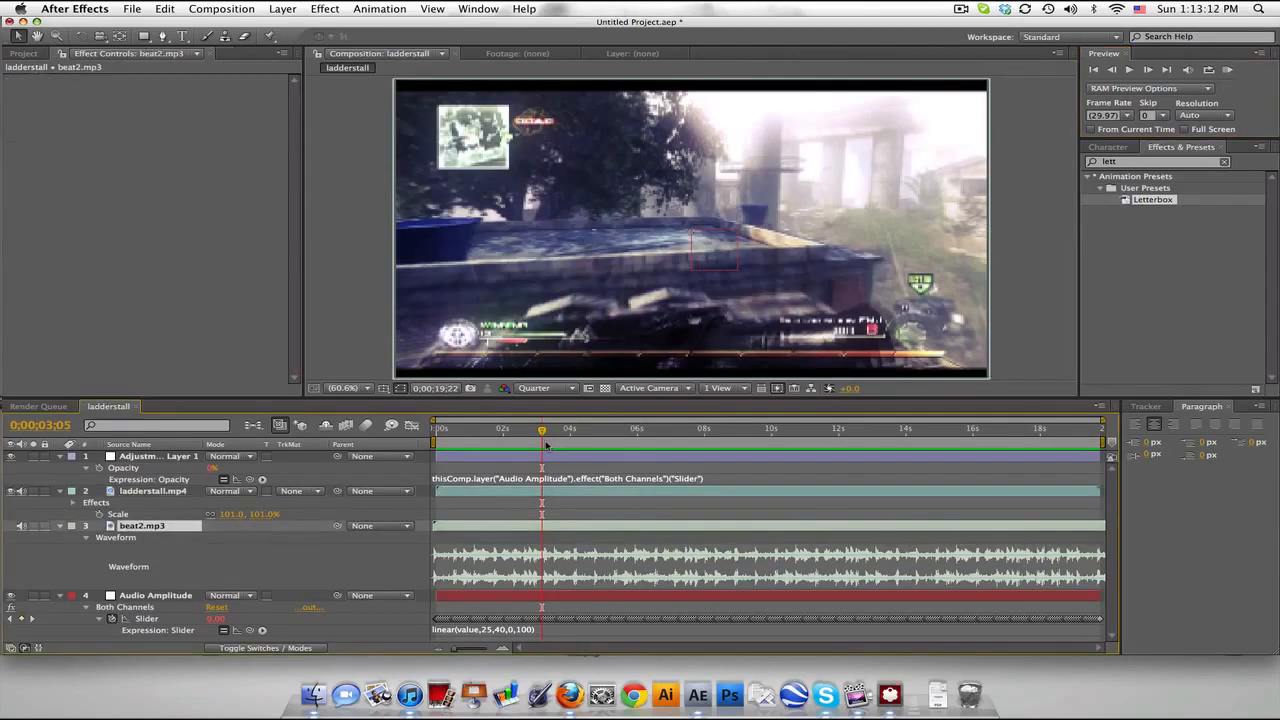
mouse_move(545, 445)
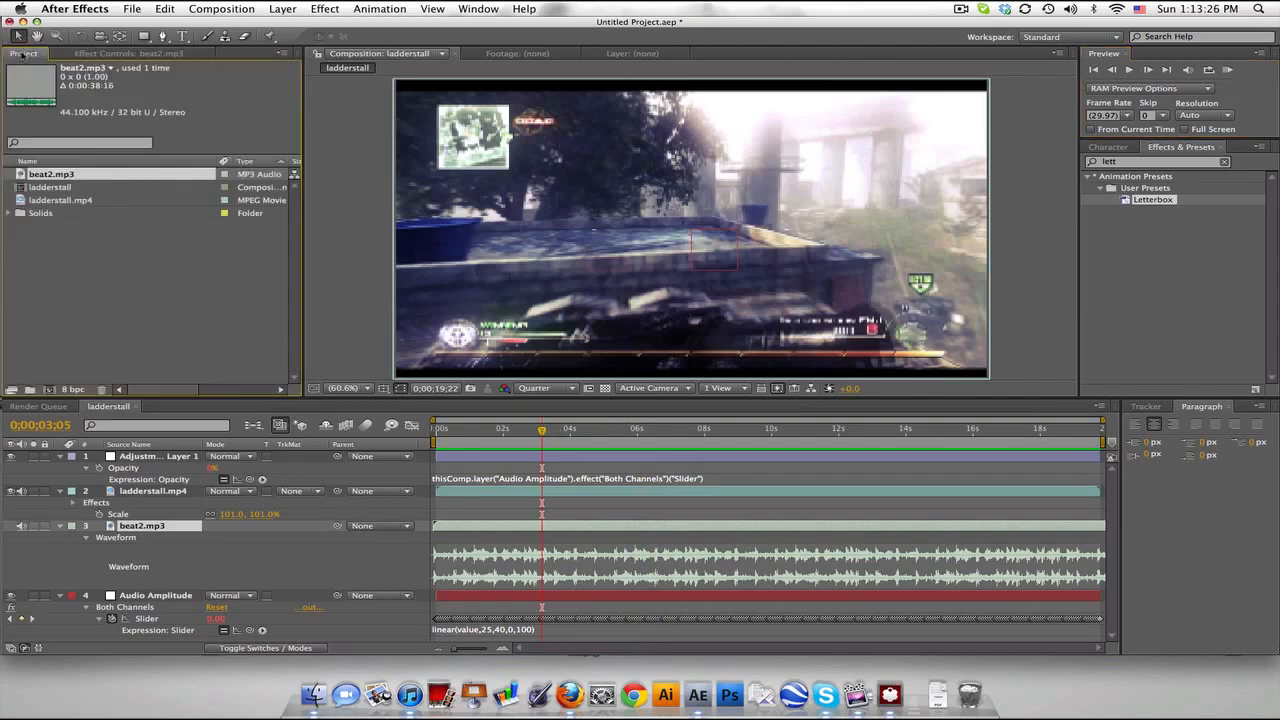
click(61, 199)
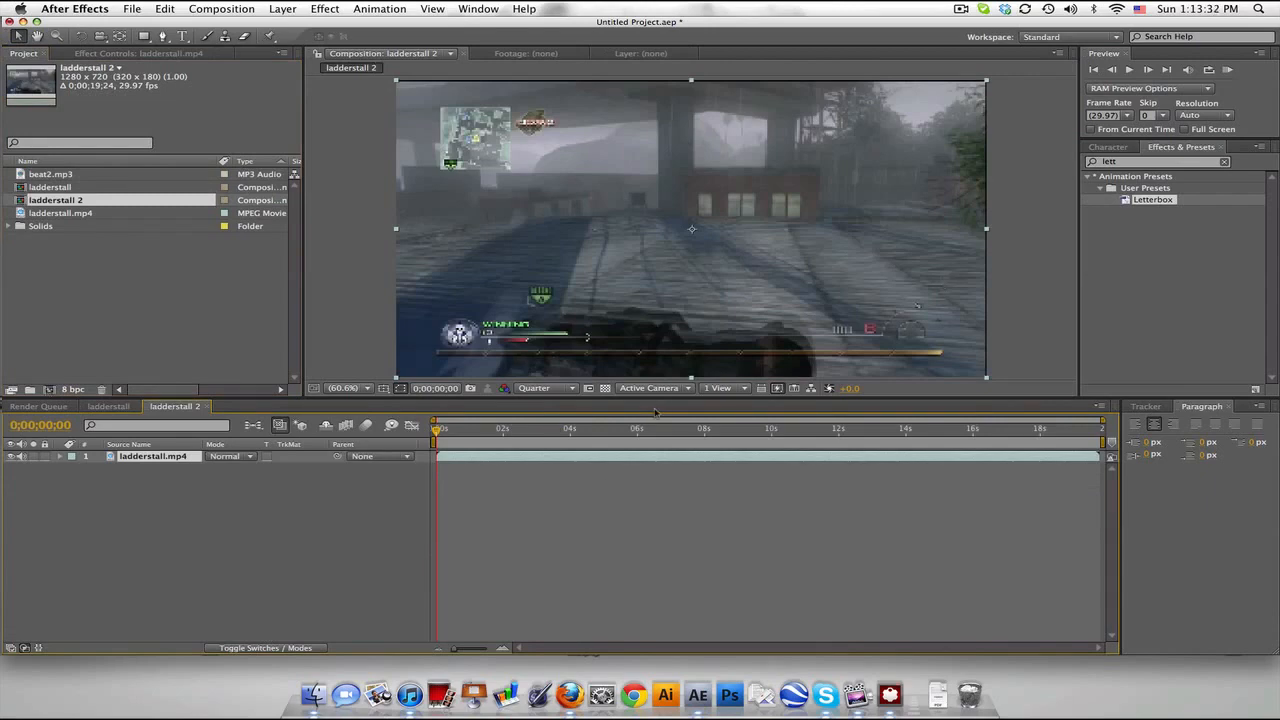
mouse_move(668, 406)
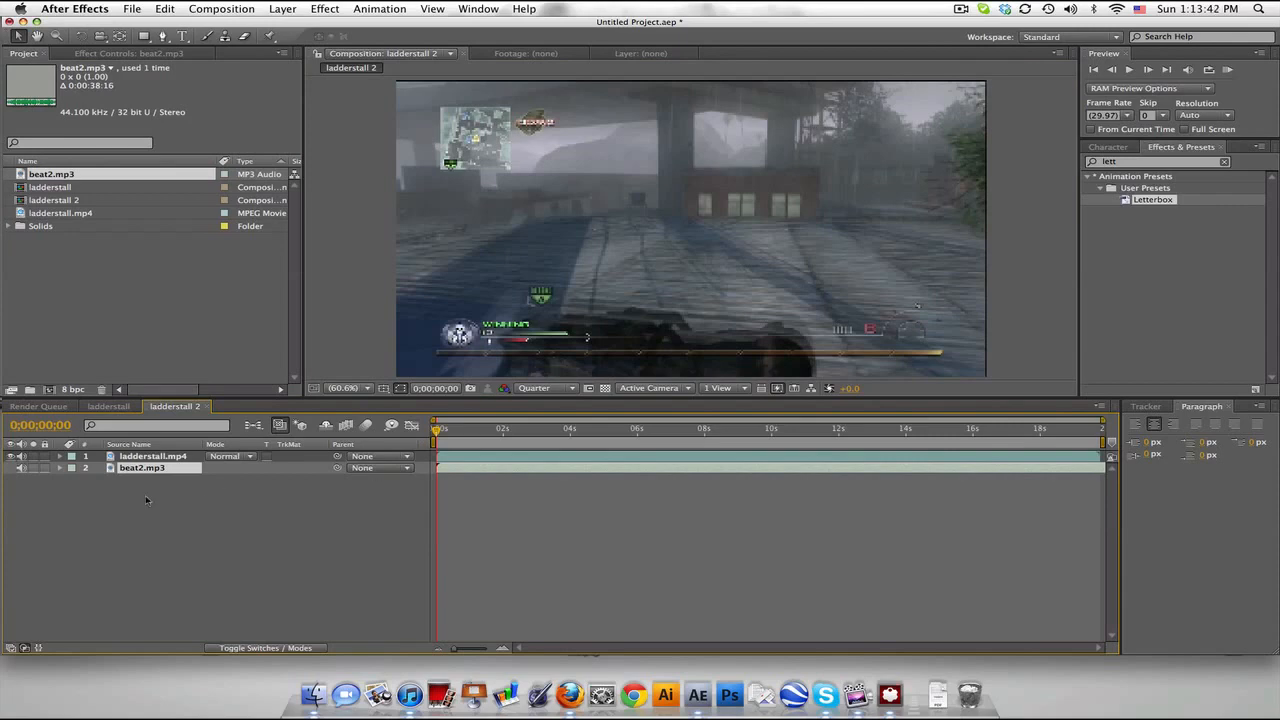
Reveal the beat2.mp3 layer's audio waveform in the ladderstall 2 timeline
click(73, 468)
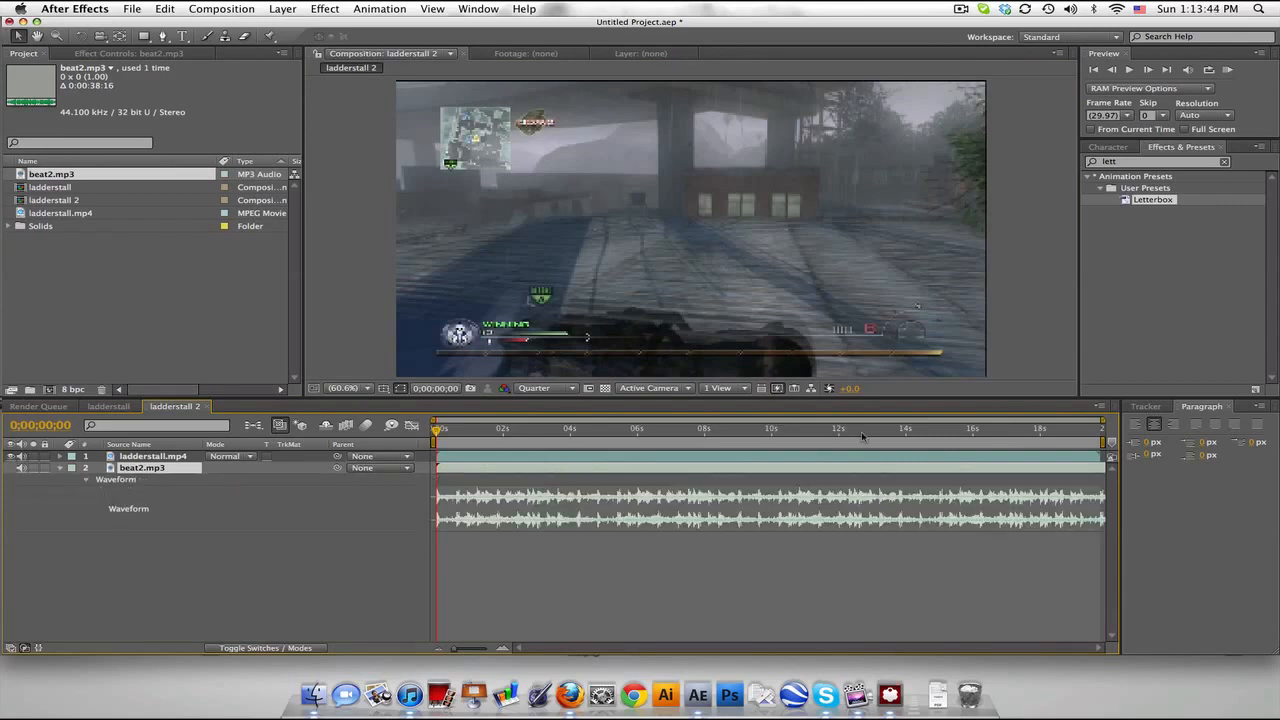
mouse_move(580, 475)
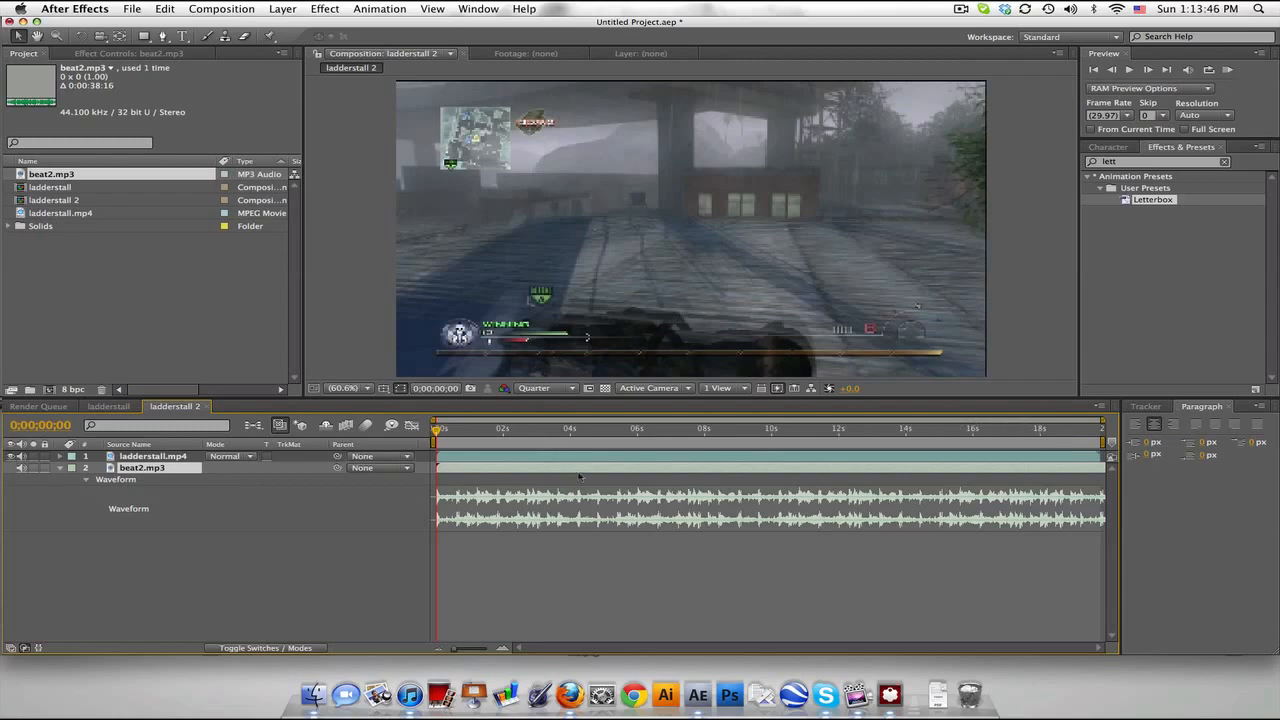
mouse_move(630, 472)
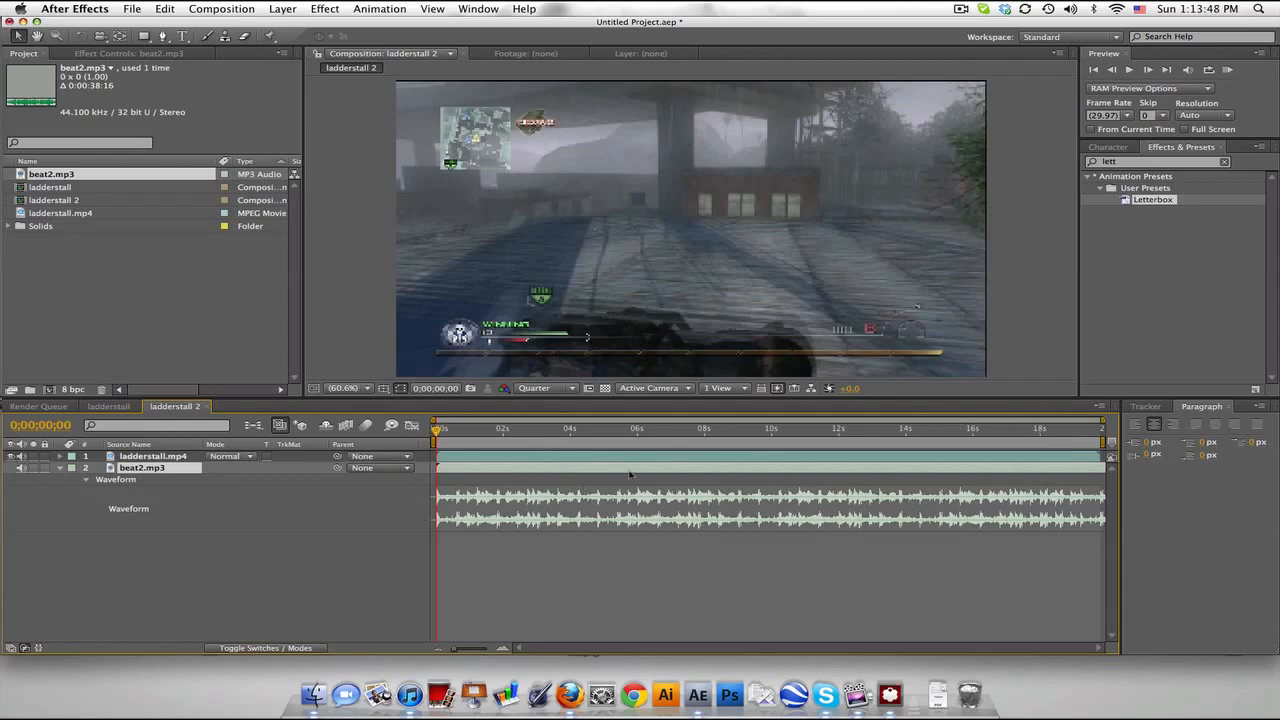
Scrub the ladderstall 2 timeline to about four seconds, listening for the kicks
drag(435, 428, 462, 428)
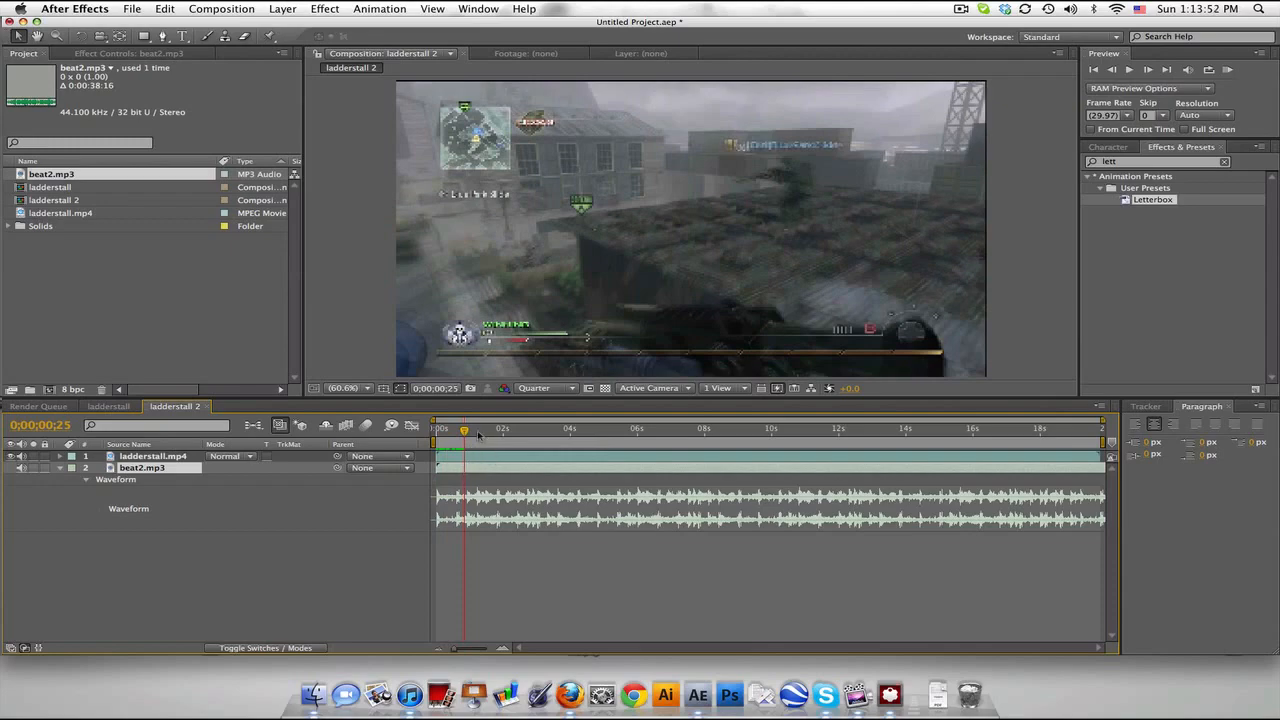
drag(463, 428, 477, 428)
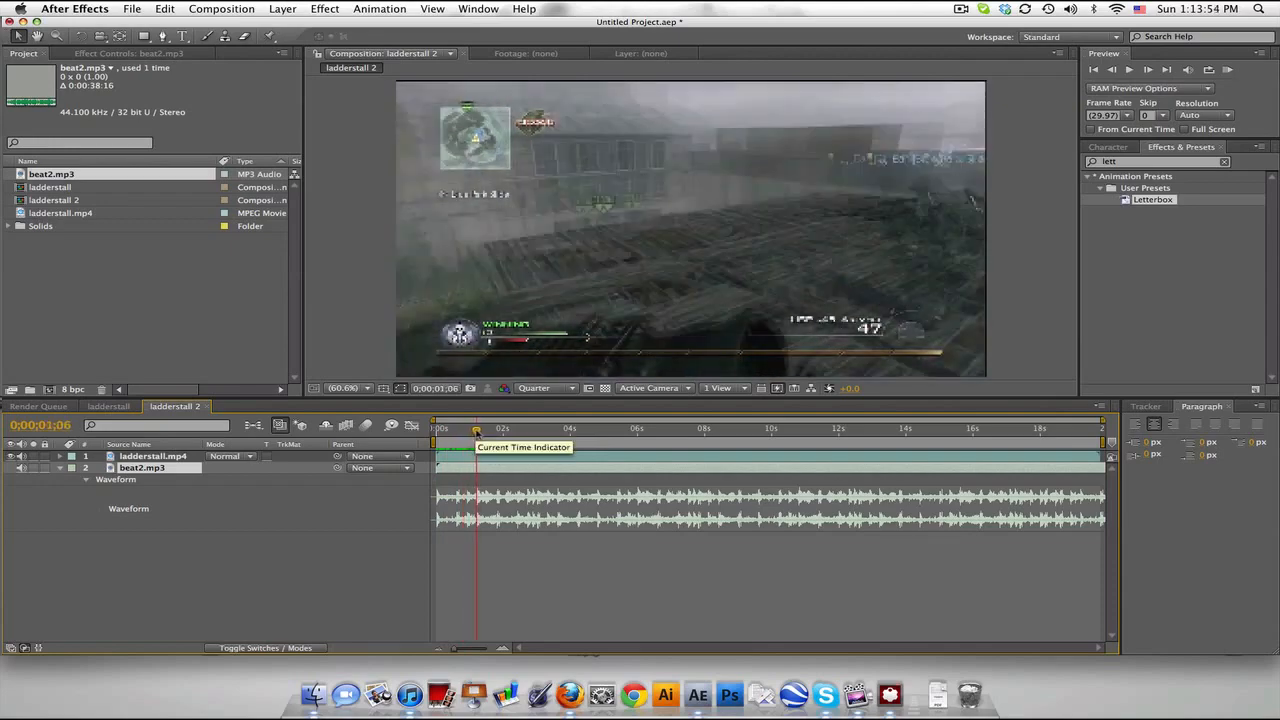
drag(477, 428, 500, 428)
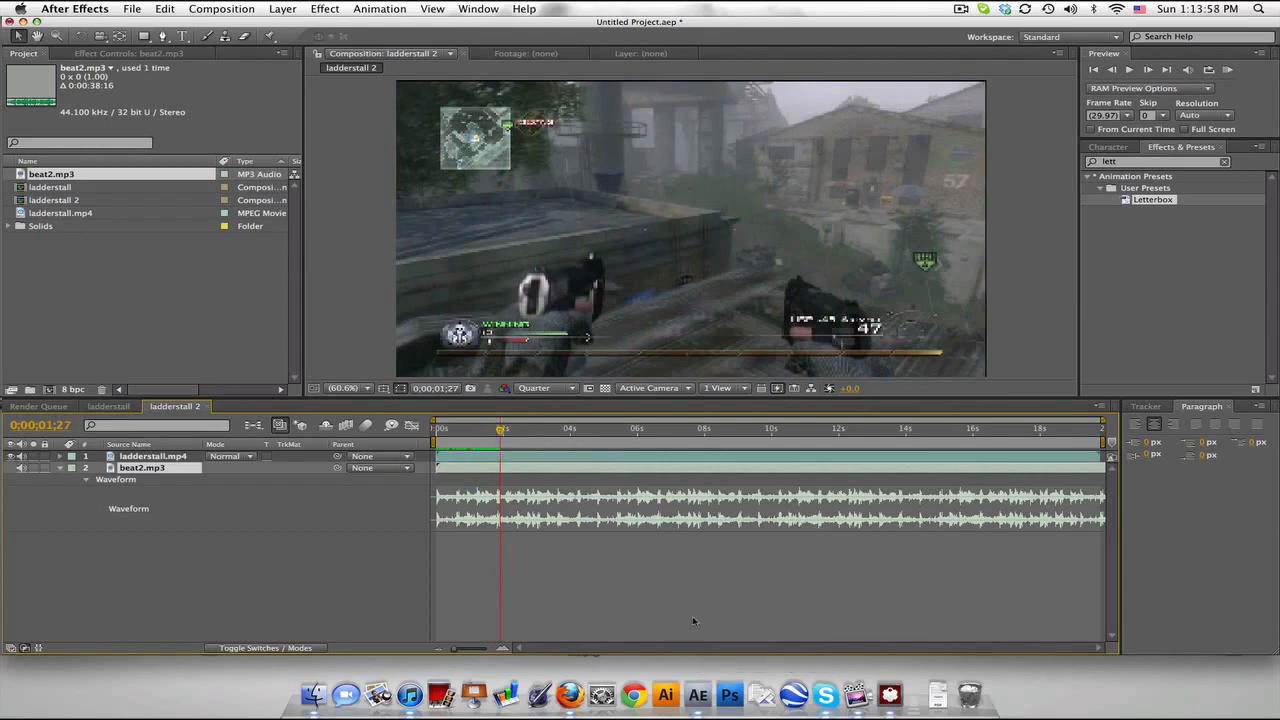
mouse_move(466, 573)
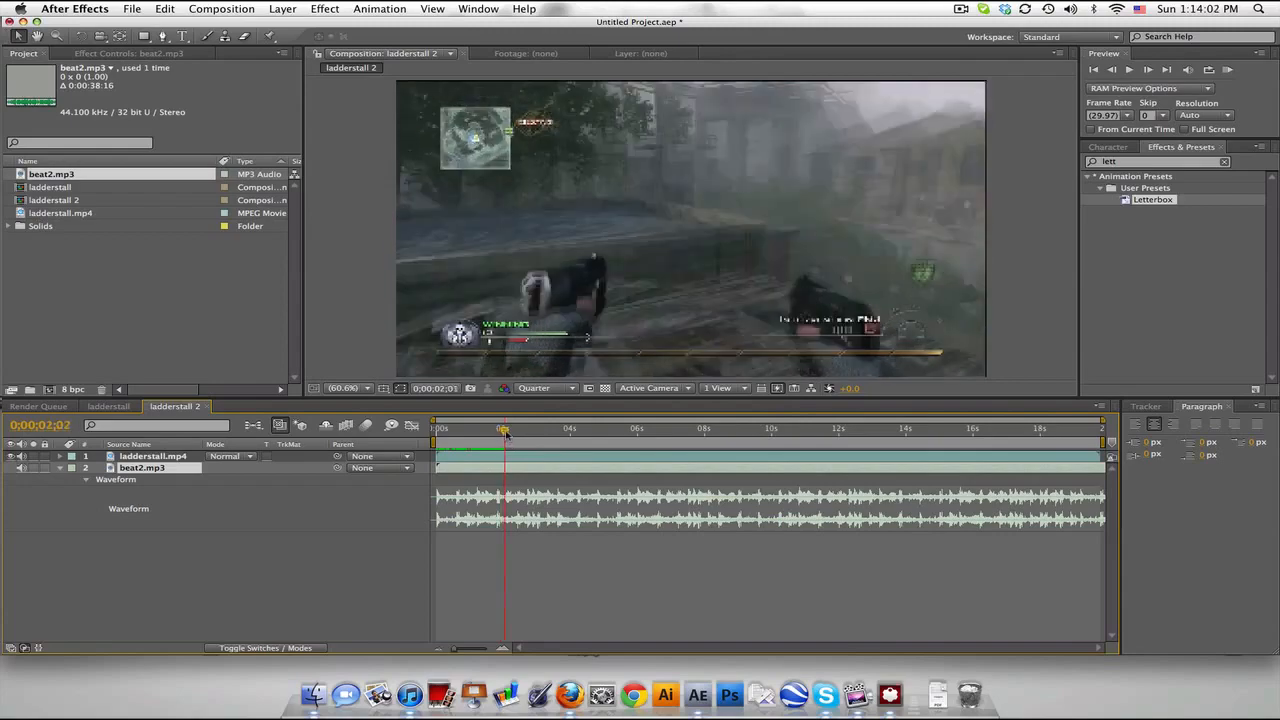
drag(505, 428, 535, 428)
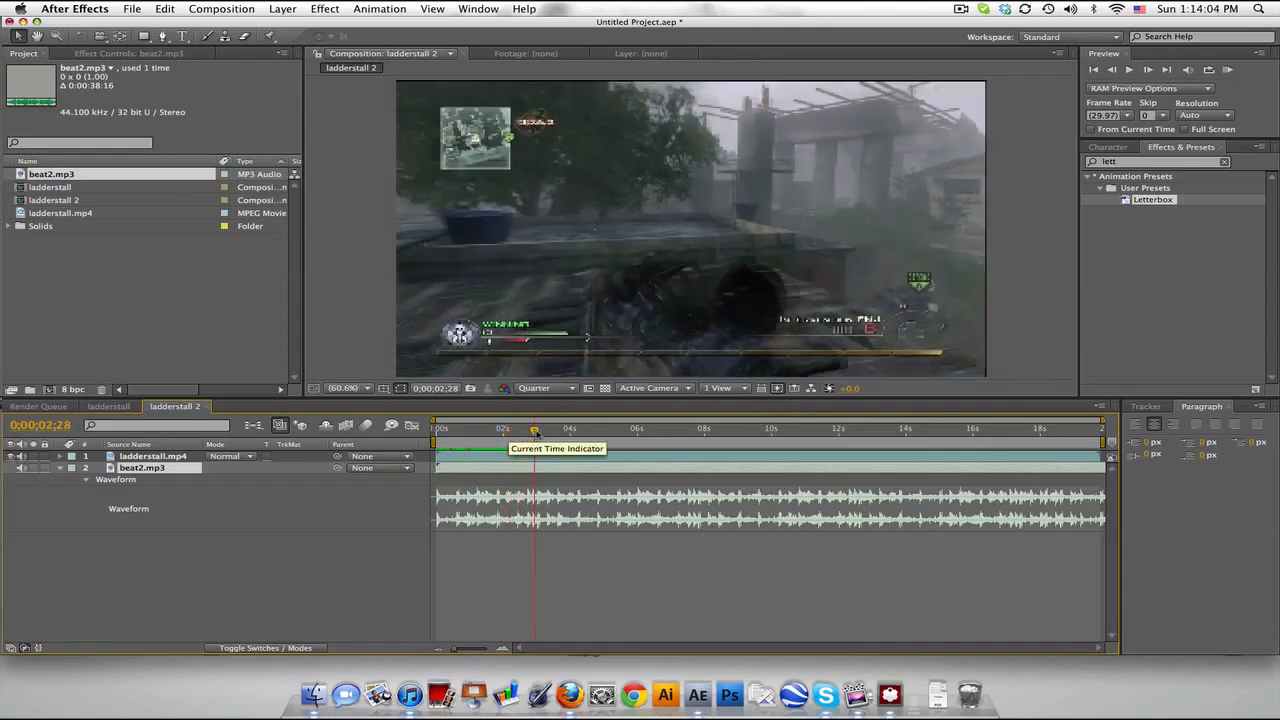
drag(535, 428, 585, 428)
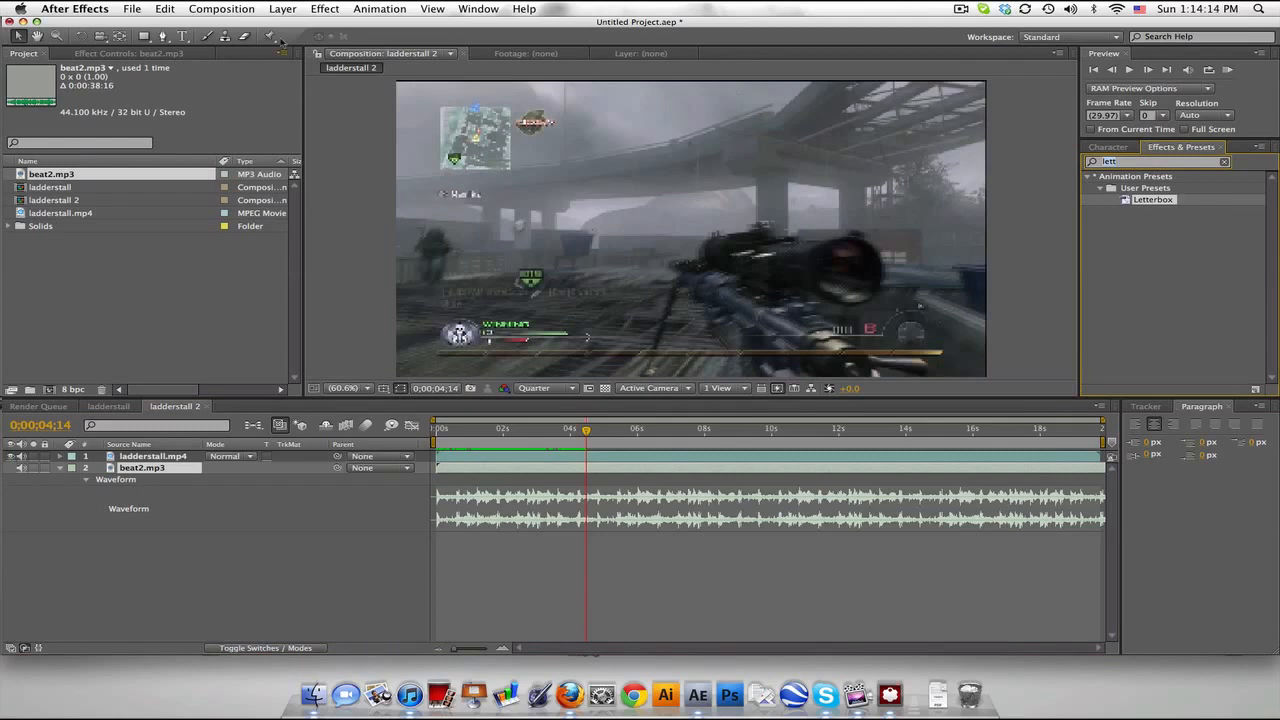
mouse_move(170, 486)
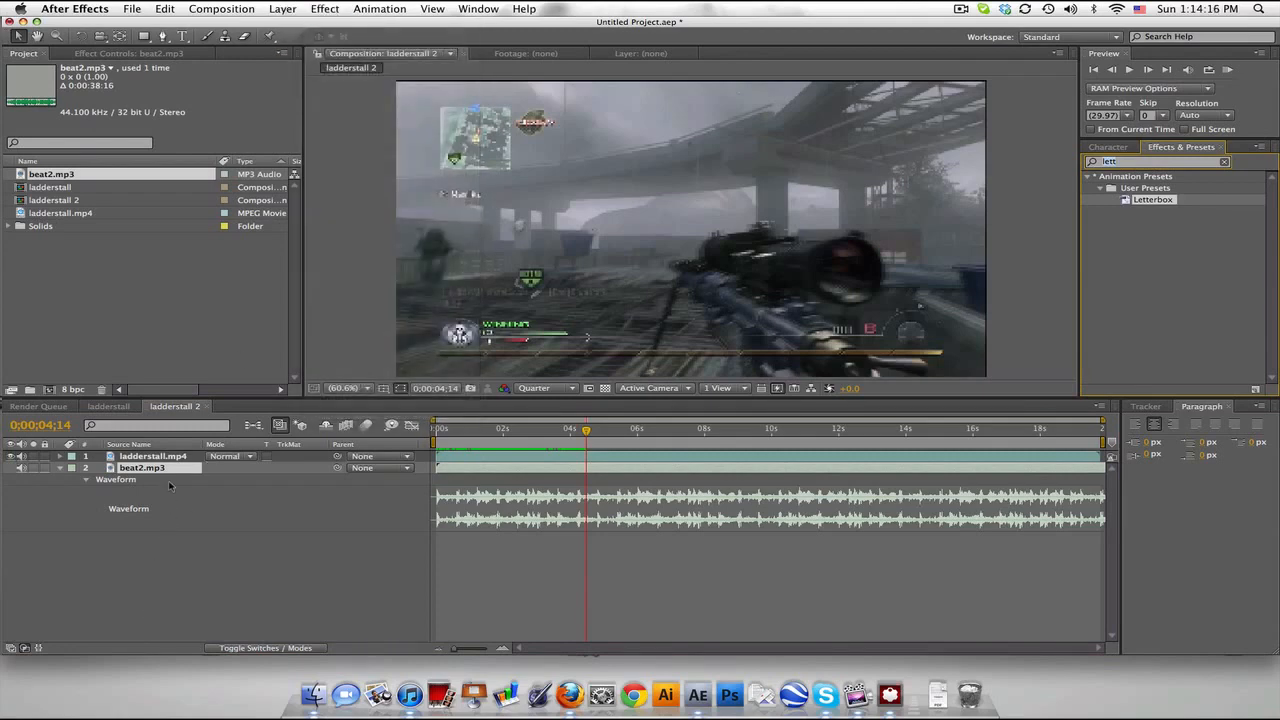
Select beat2.mp3 and apply Bass & Treble with Bass 25 and Treble −100
click(324, 8)
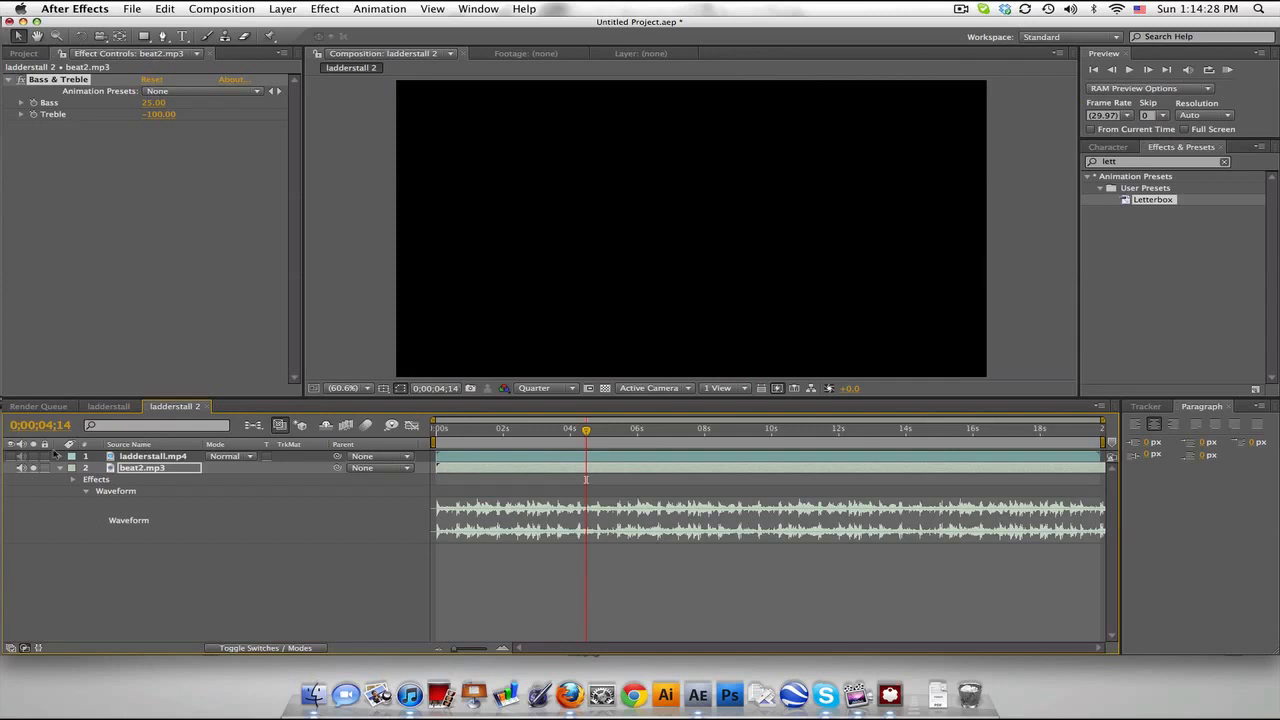
click(1237, 68)
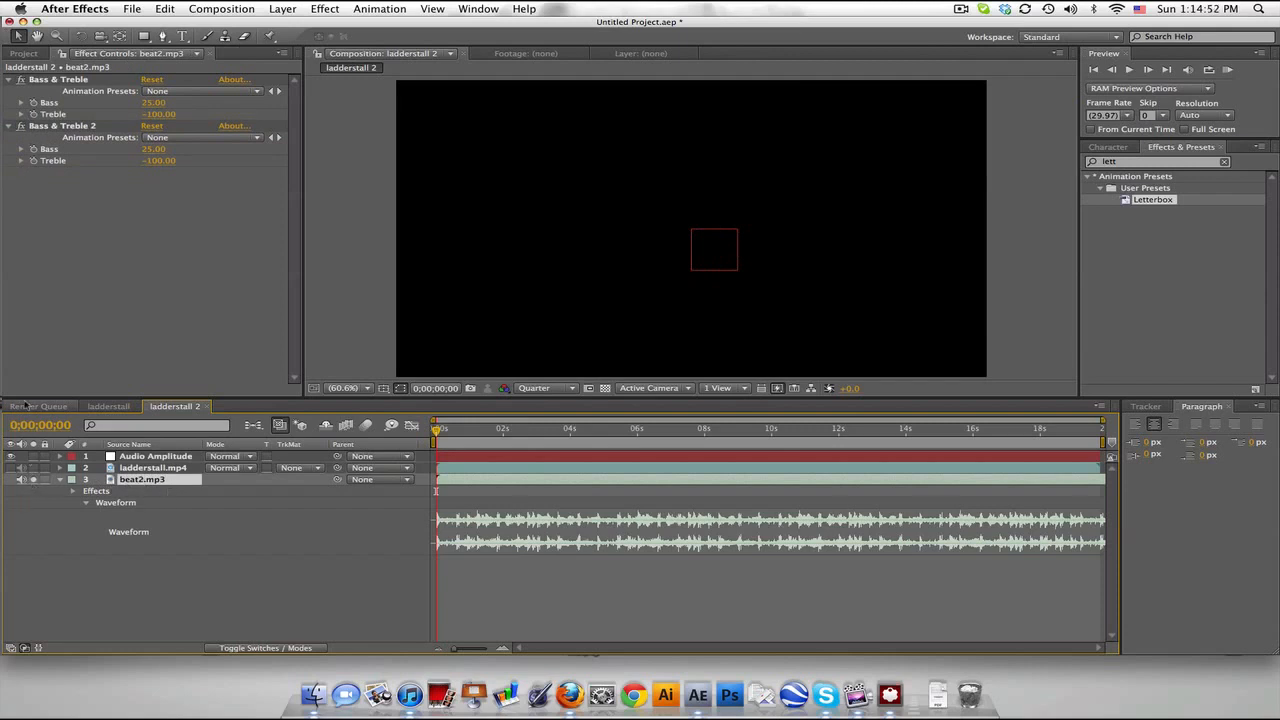
mouse_move(465, 470)
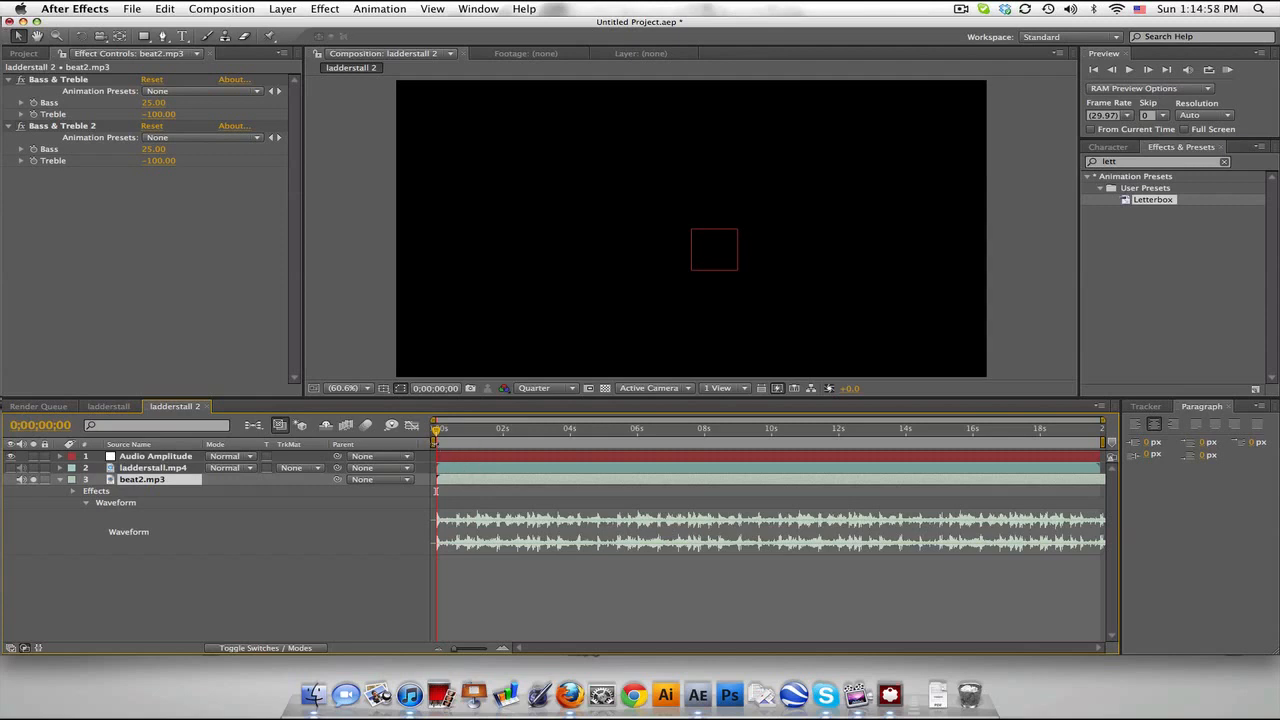
mouse_move(801, 460)
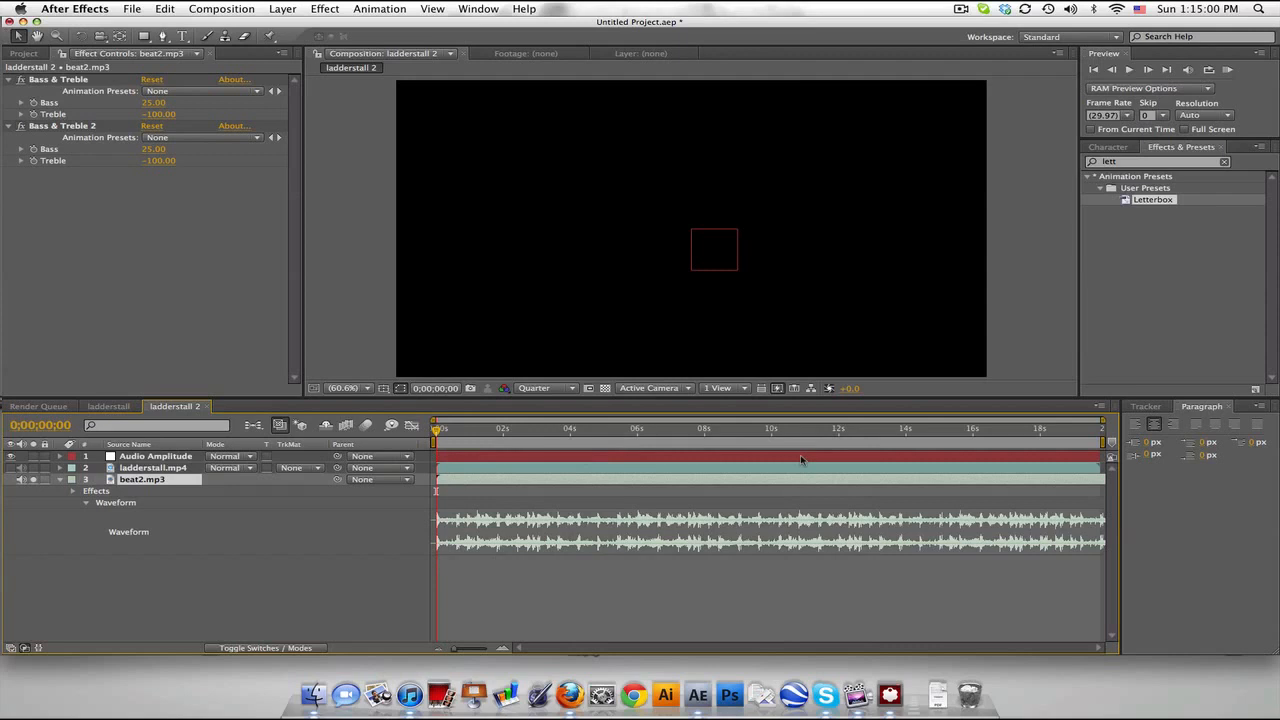
mouse_move(1112, 445)
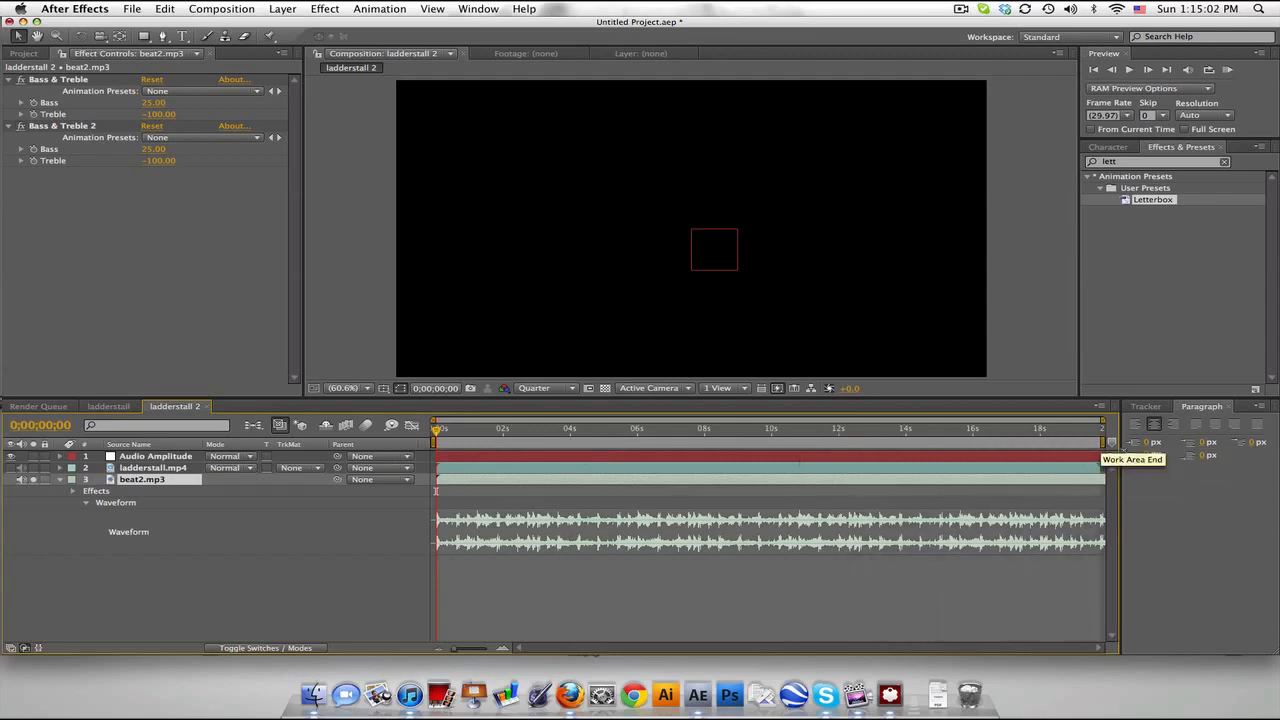
Select the Audio Amplitude layer generated from beat2.mp3 to inspect its channel sliders
click(156, 456)
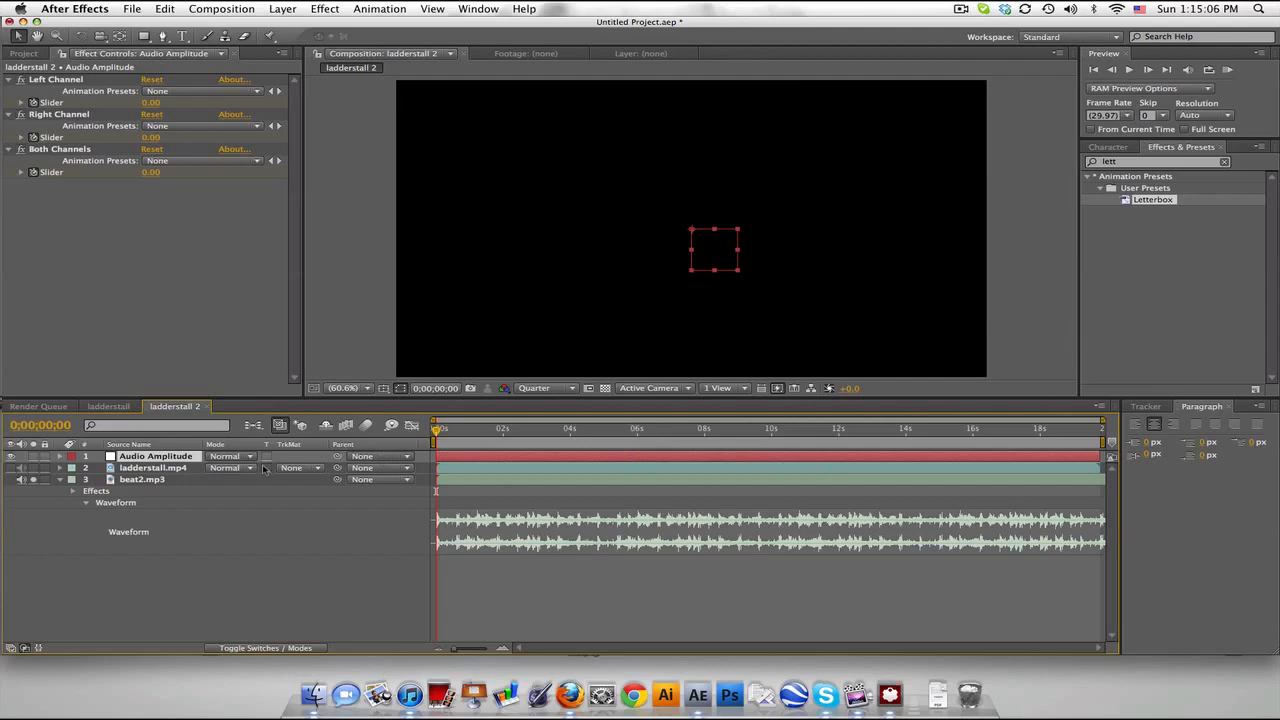
mouse_move(180, 456)
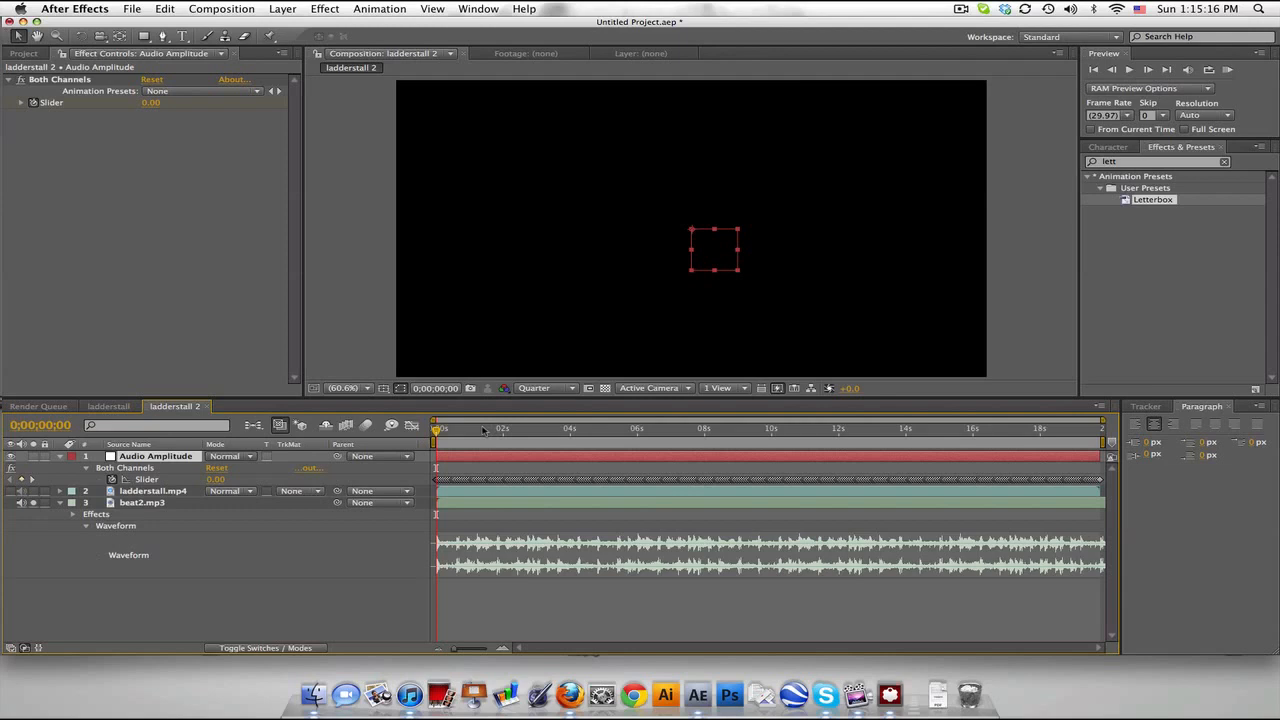
mouse_move(699, 328)
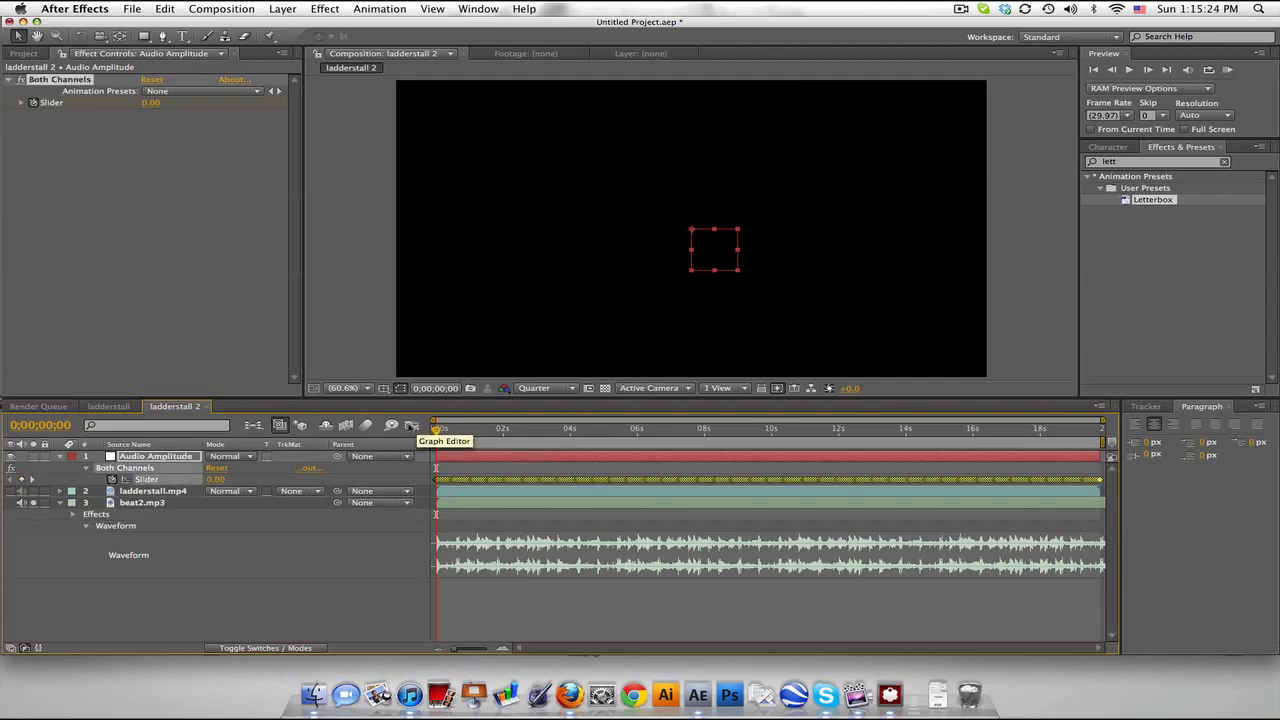
Show the Both Channels Slider as a graph and scrub ahead to about eight seconds
click(411, 426)
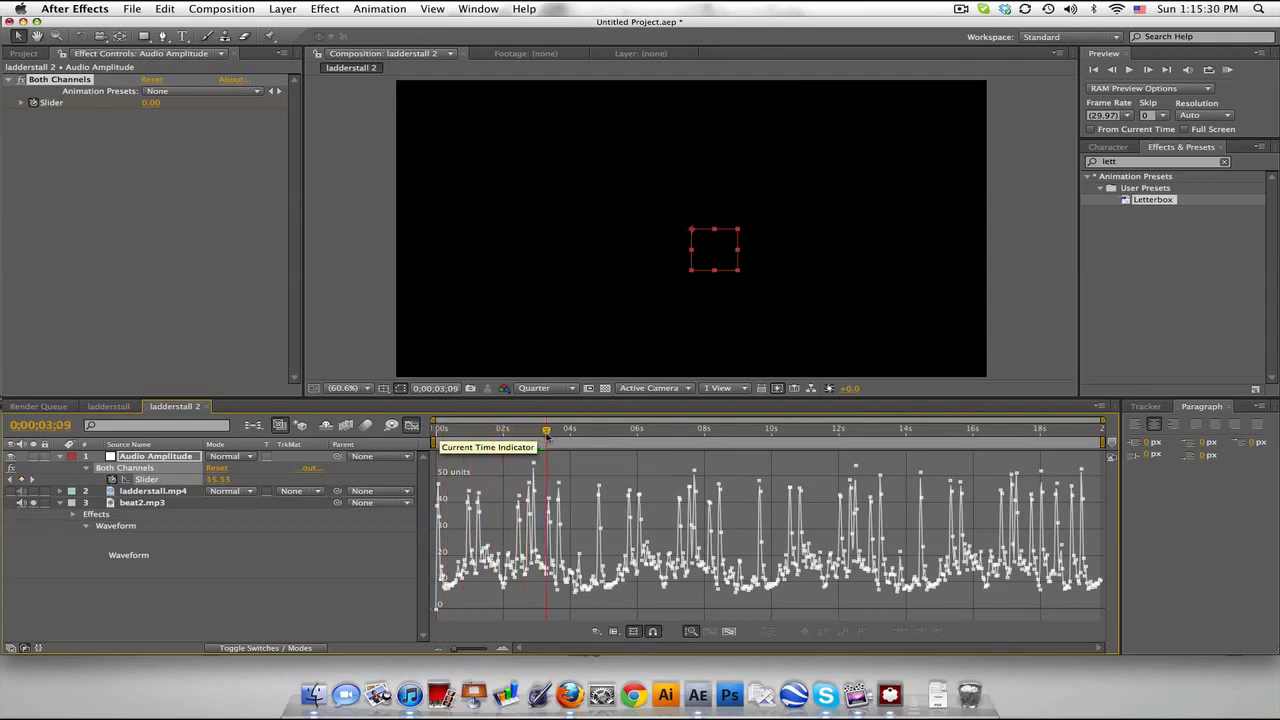
drag(547, 428, 643, 428)
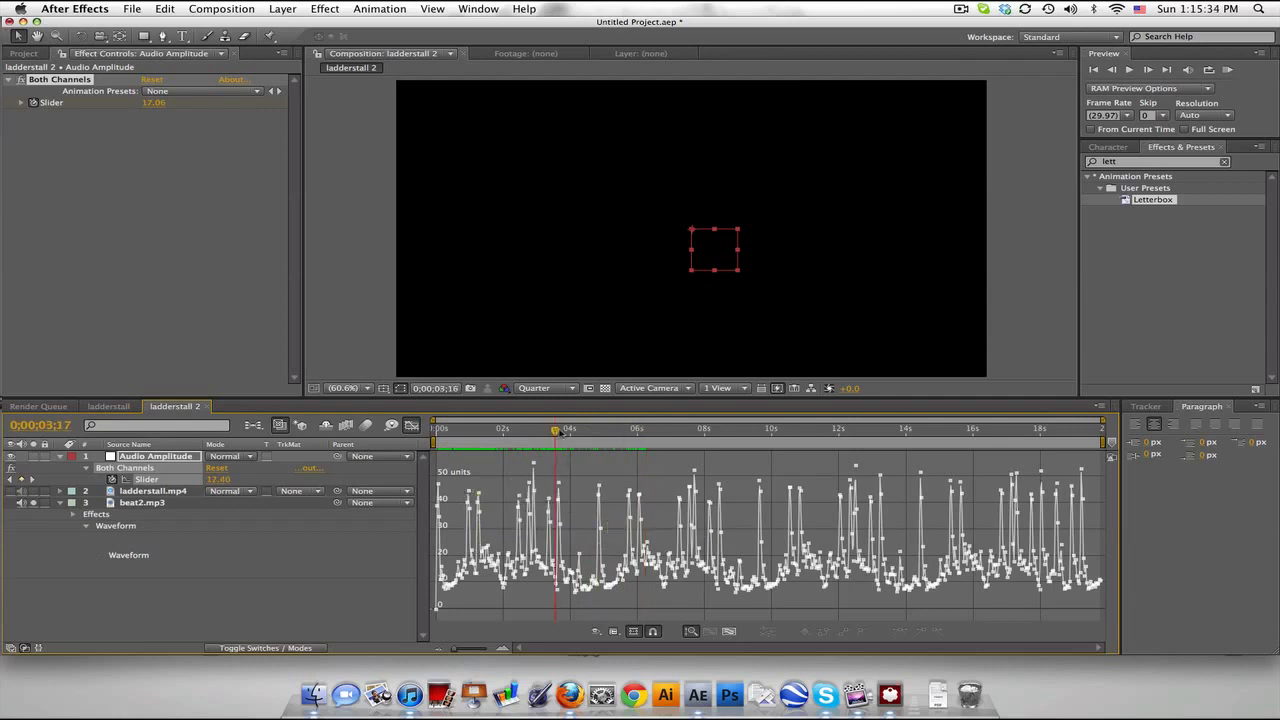
click(734, 428)
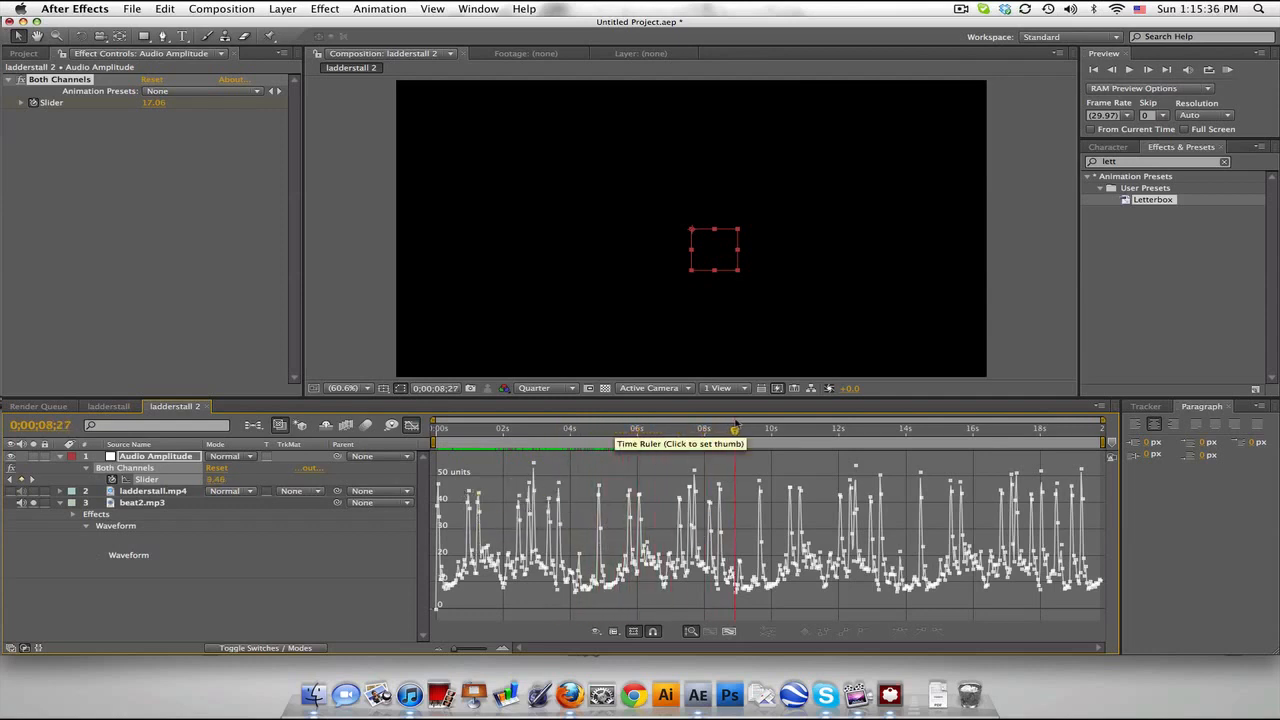
click(734, 428)
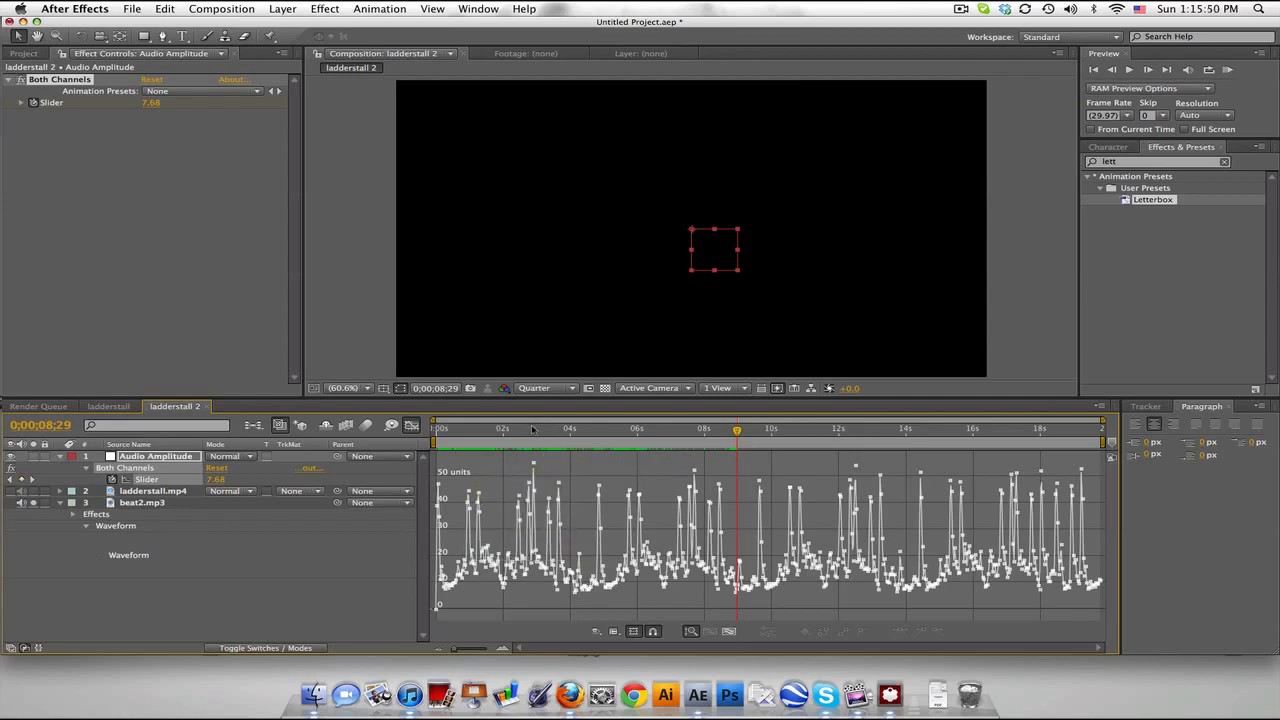
Scrub back to compare amplitude peaks, then add an expression to the Slider
click(437, 428)
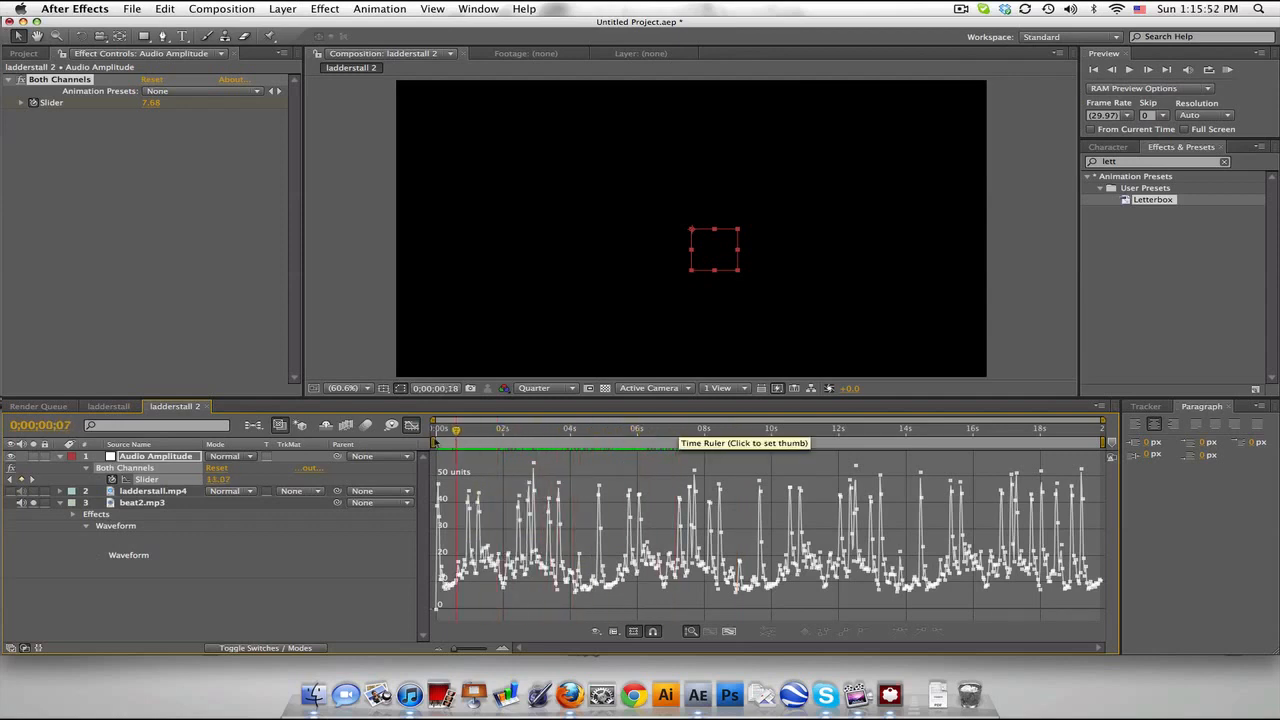
drag(455, 428, 481, 428)
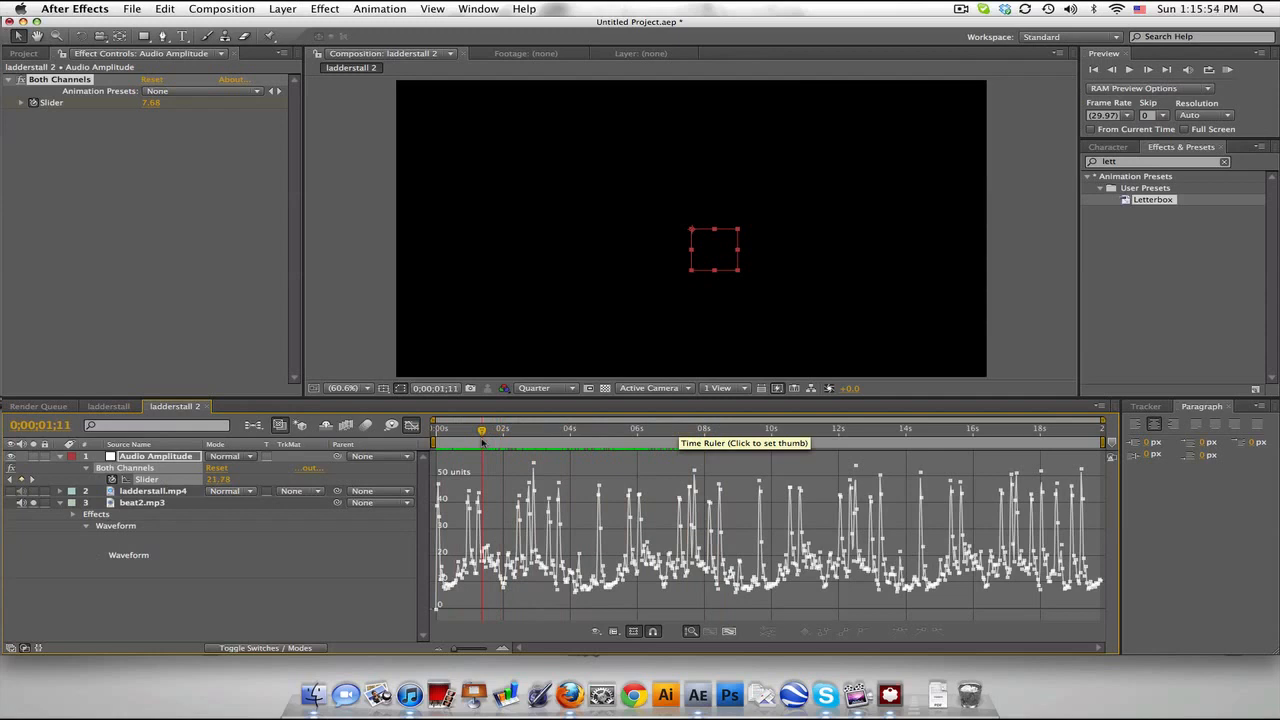
click(620, 428)
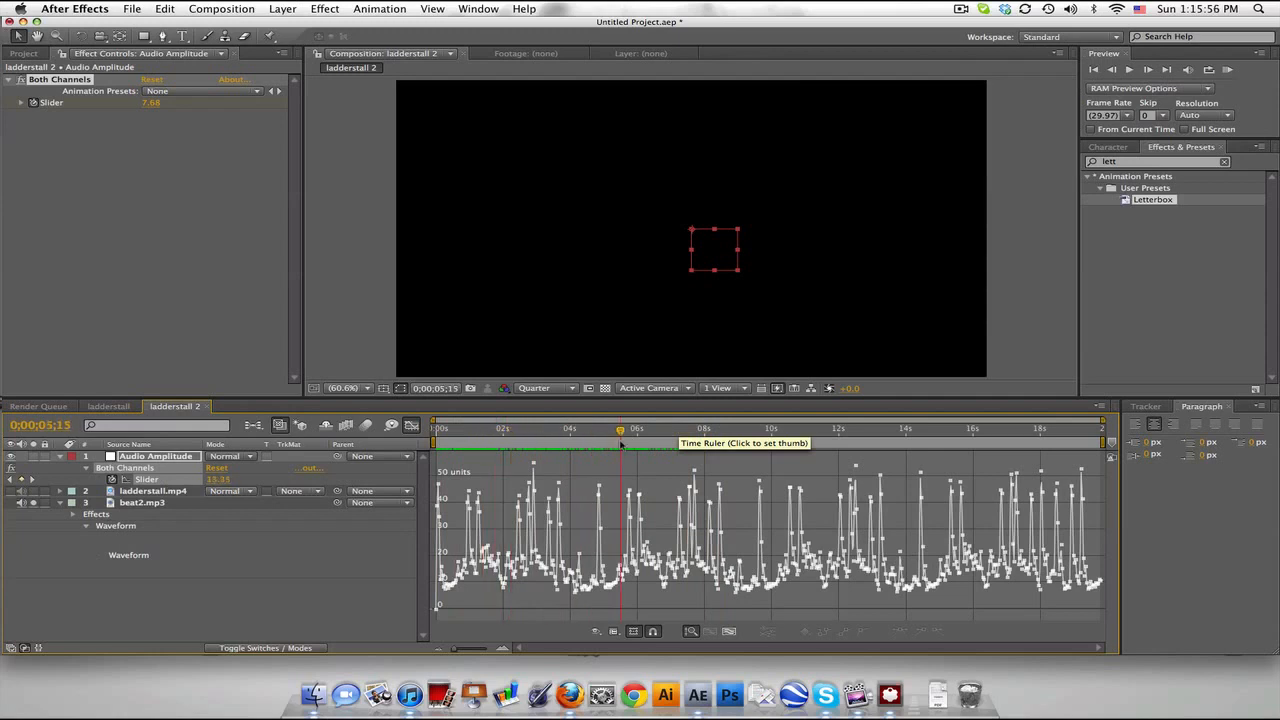
click(587, 428)
text(linear)
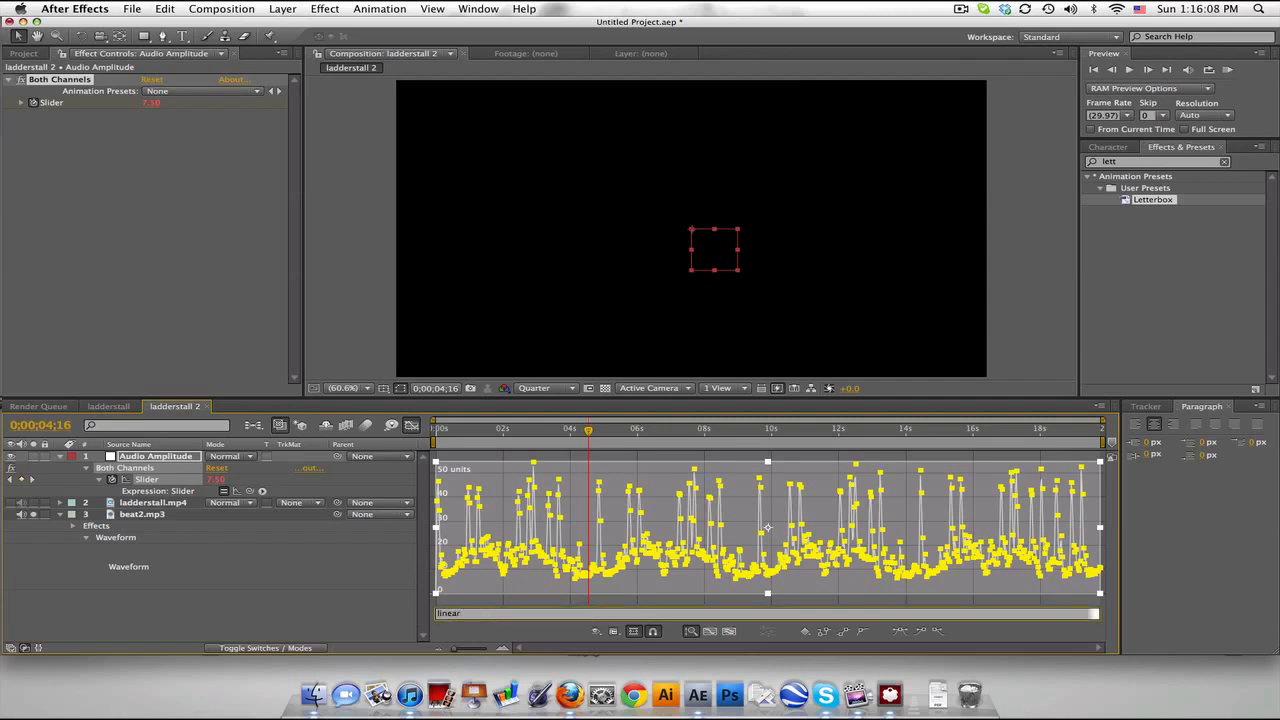
Enter linear(value,25,40,0,100) as the Slider expression and scrub to see it reach 100
text(value,)
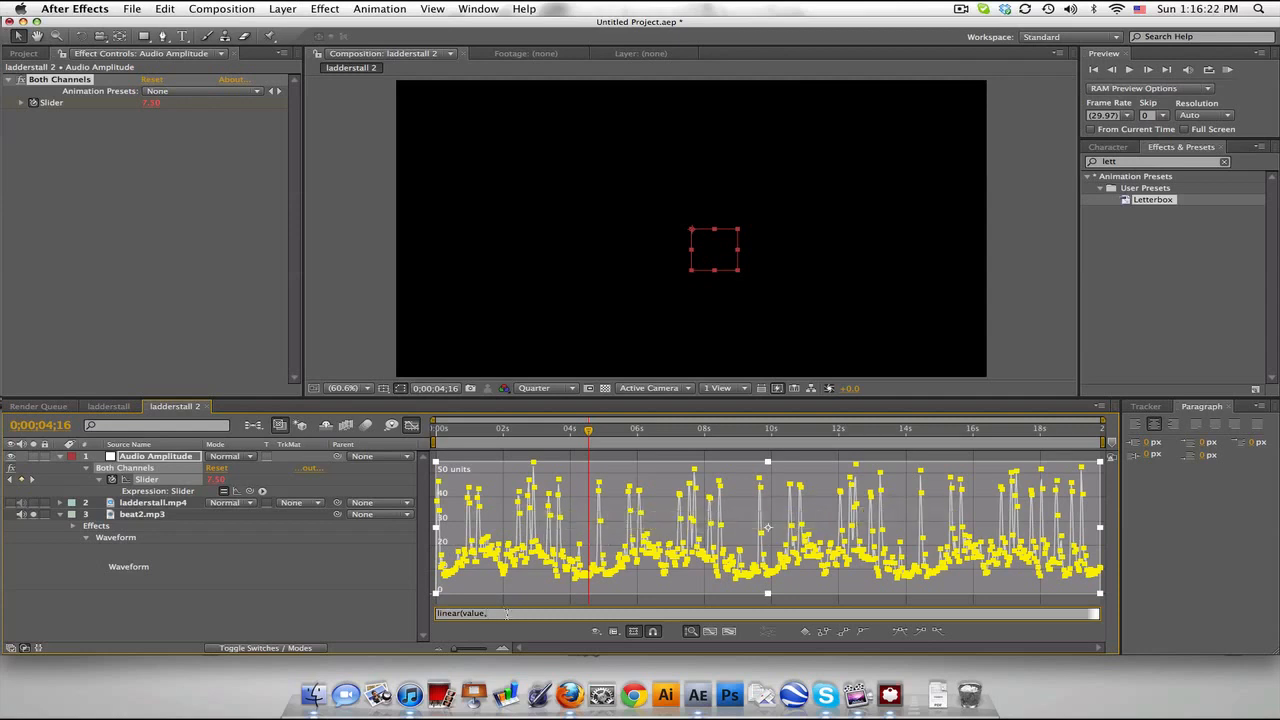
text(25,)
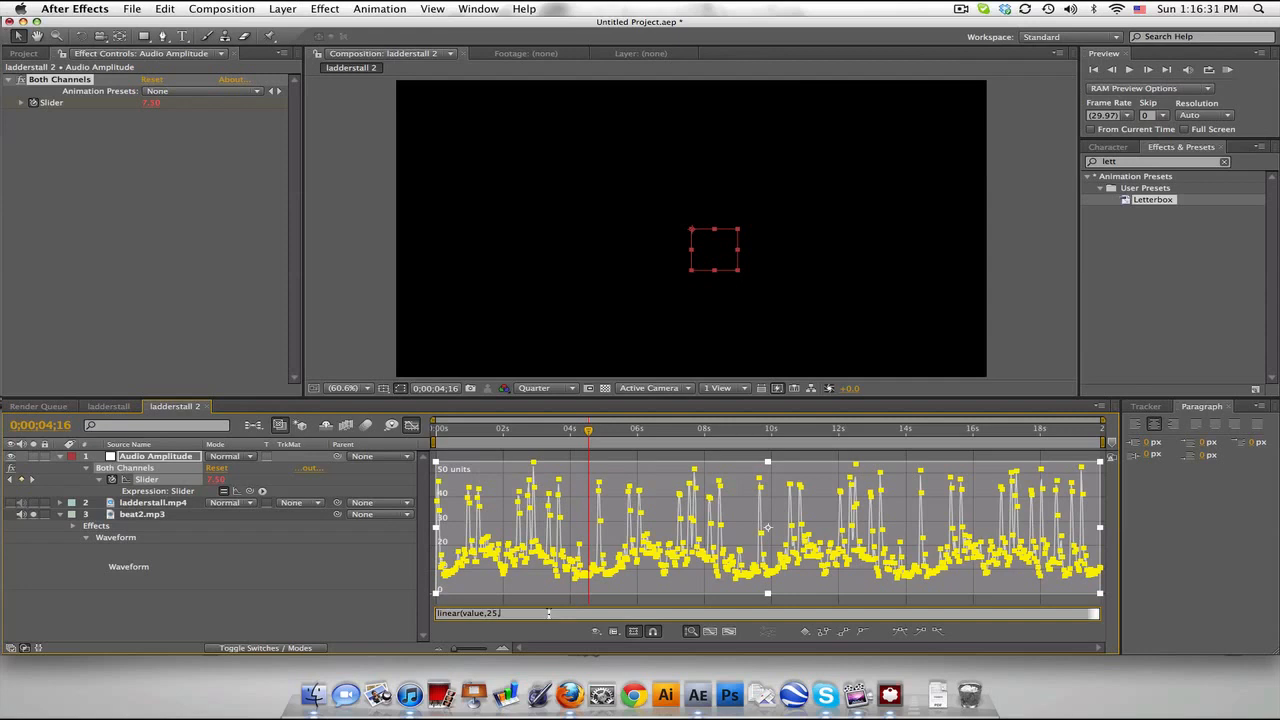
text(,40,0)
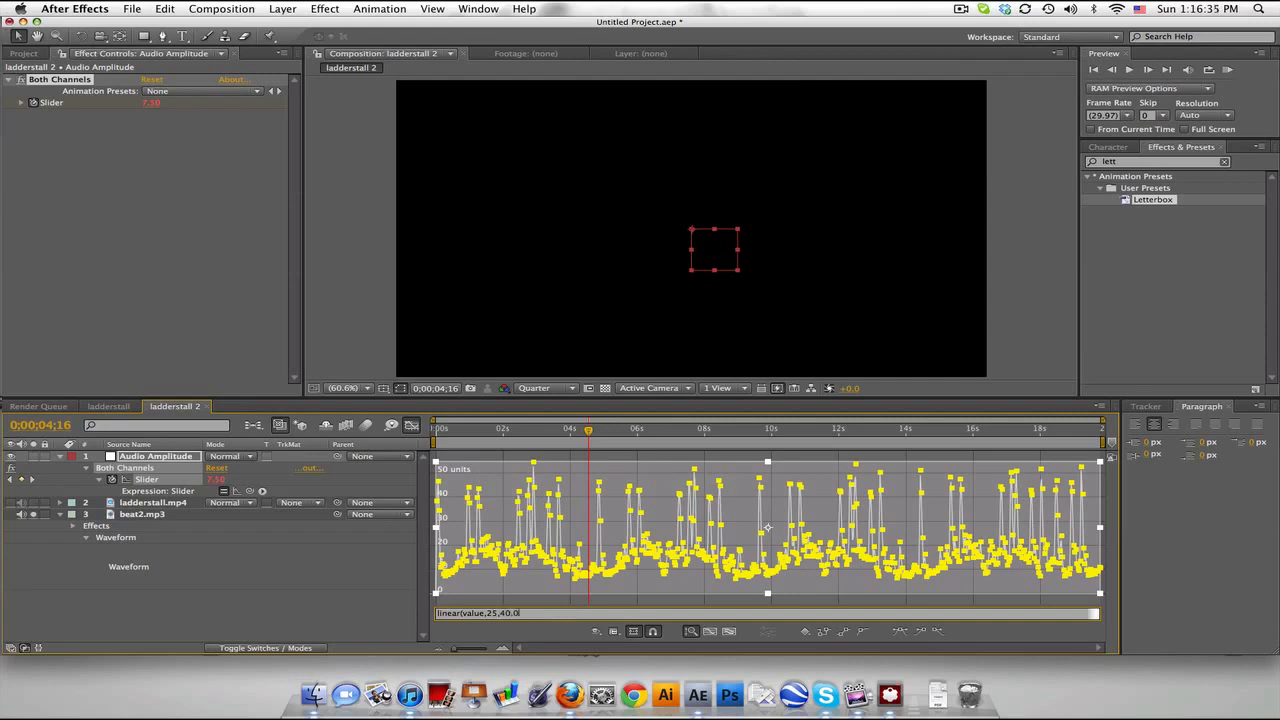
text(,100))
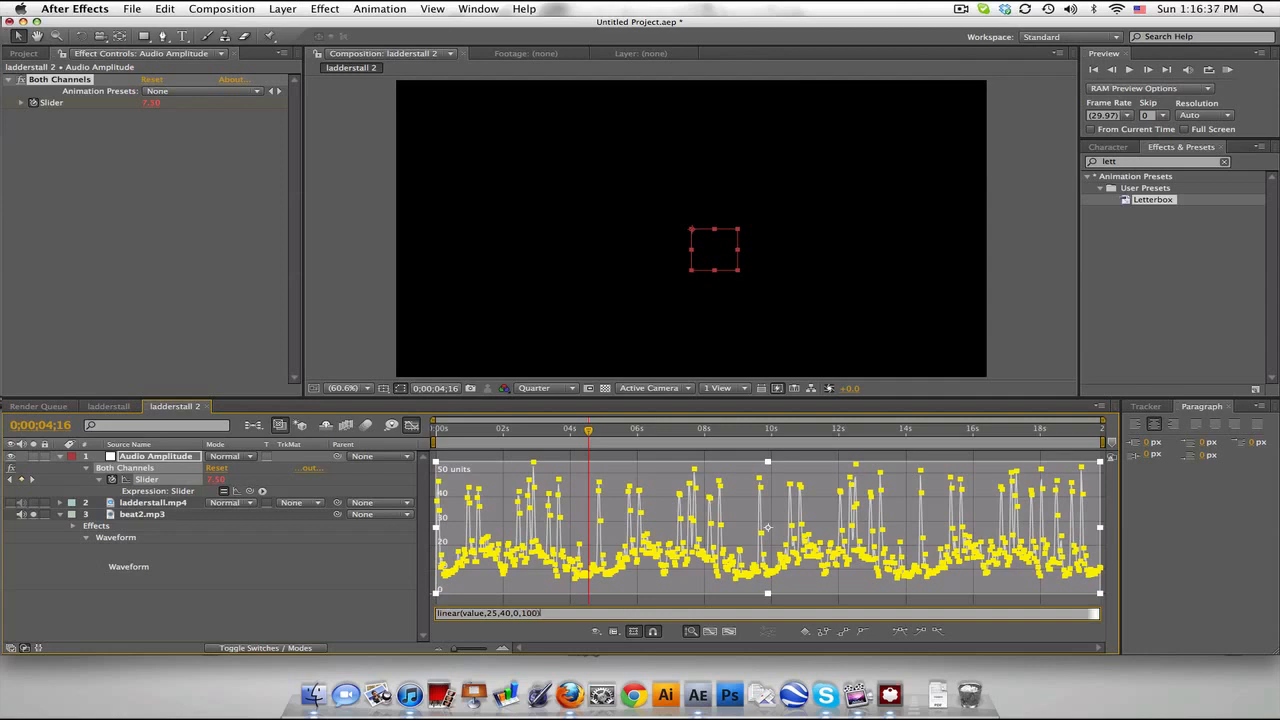
mouse_move(603, 438)
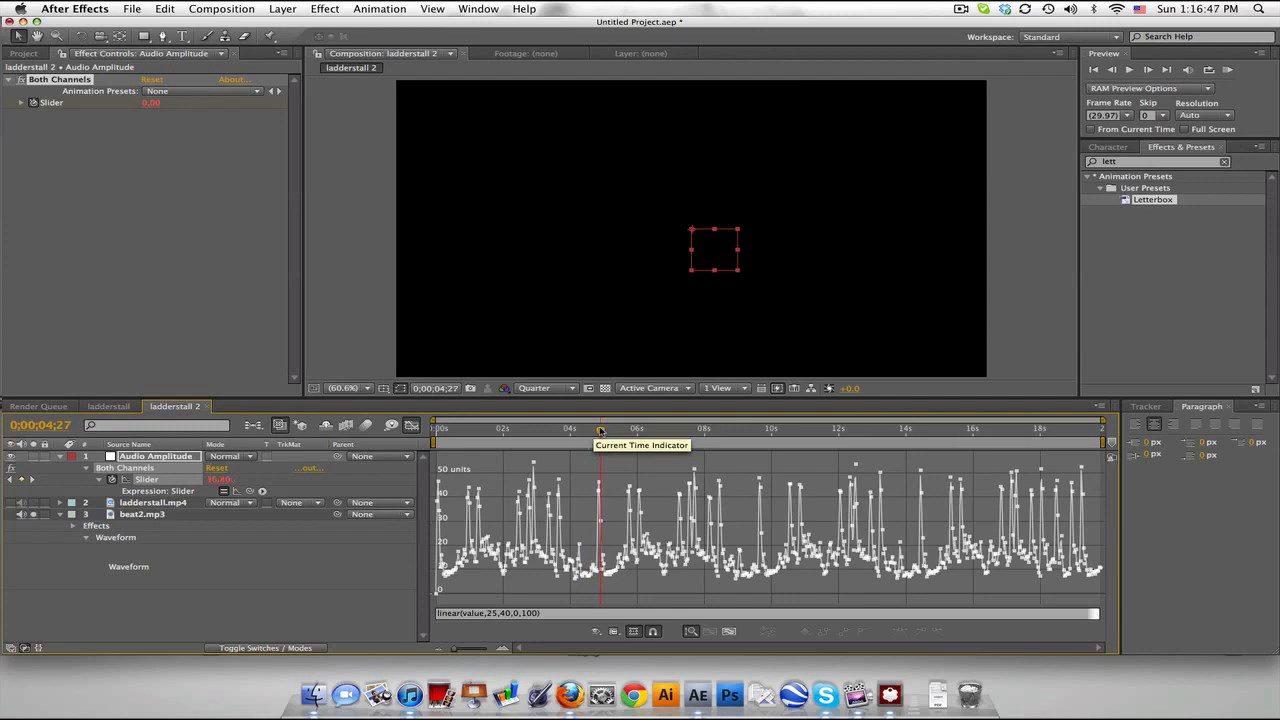
drag(600, 428, 628, 428)
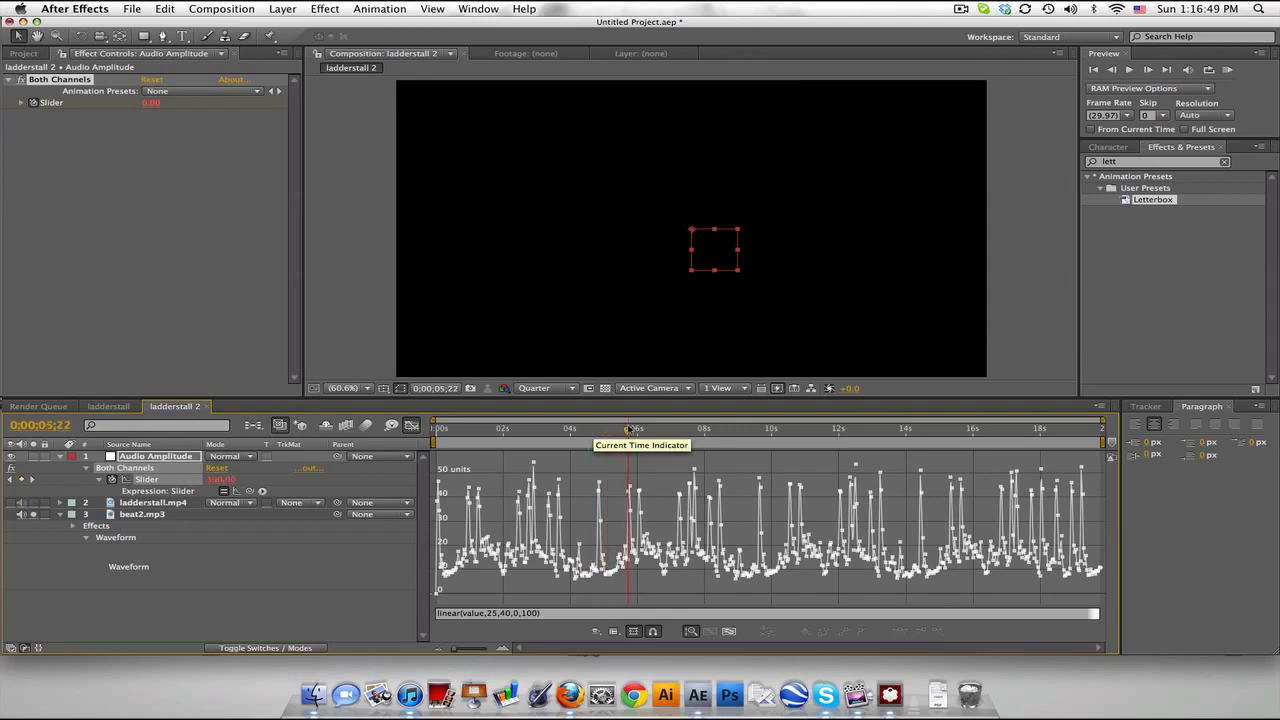
drag(628, 428, 647, 428)
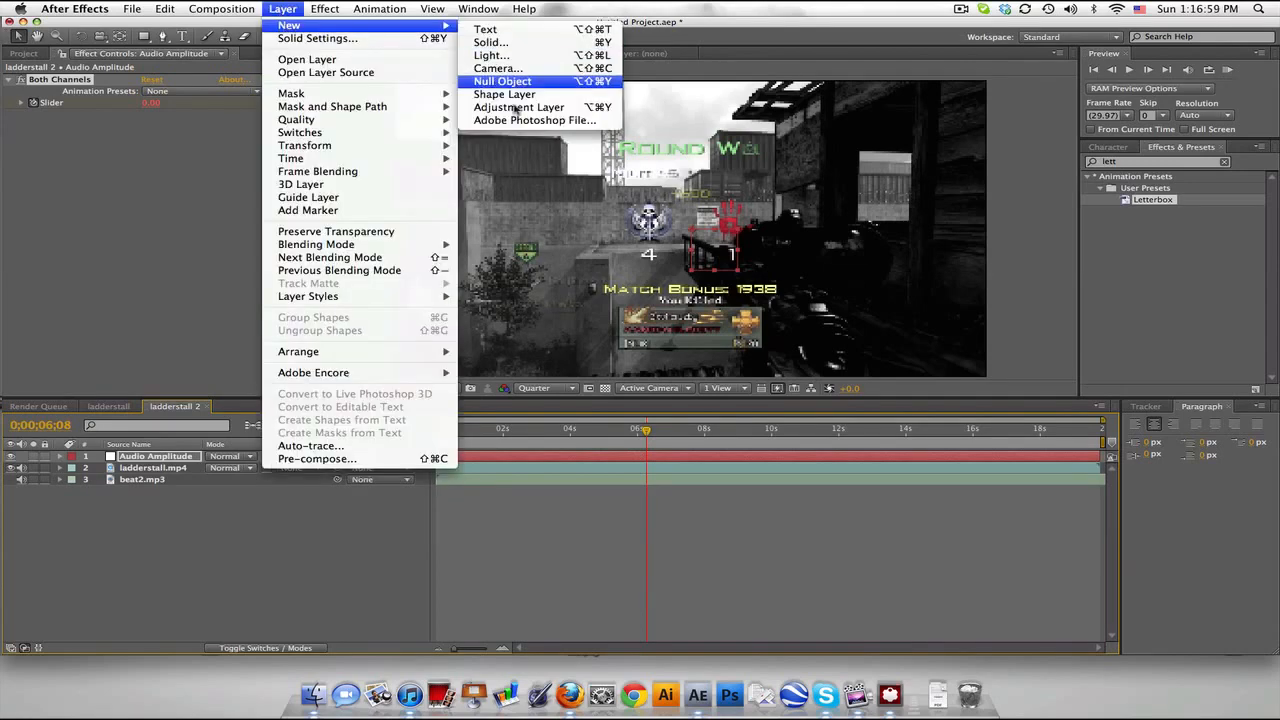
Create a new adjustment layer and apply the Levels effect found by searching 'level'
click(514, 107)
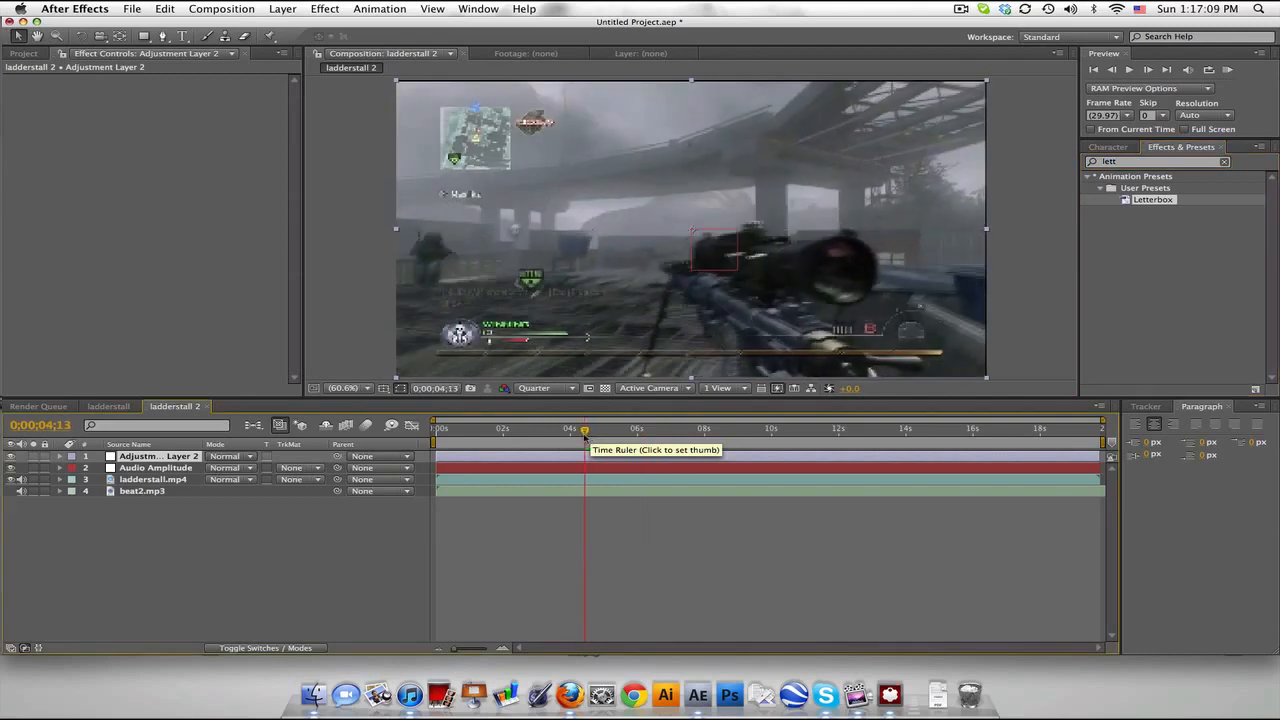
drag(584, 430, 576, 430)
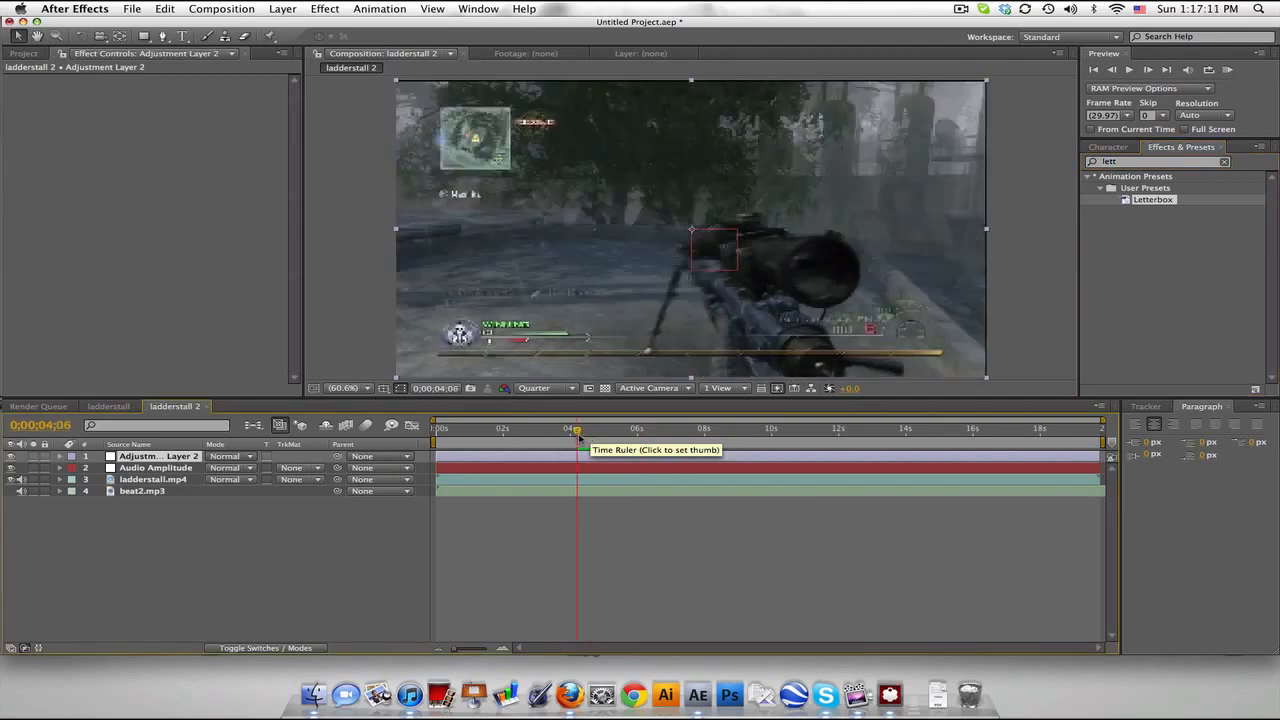
mouse_move(835, 289)
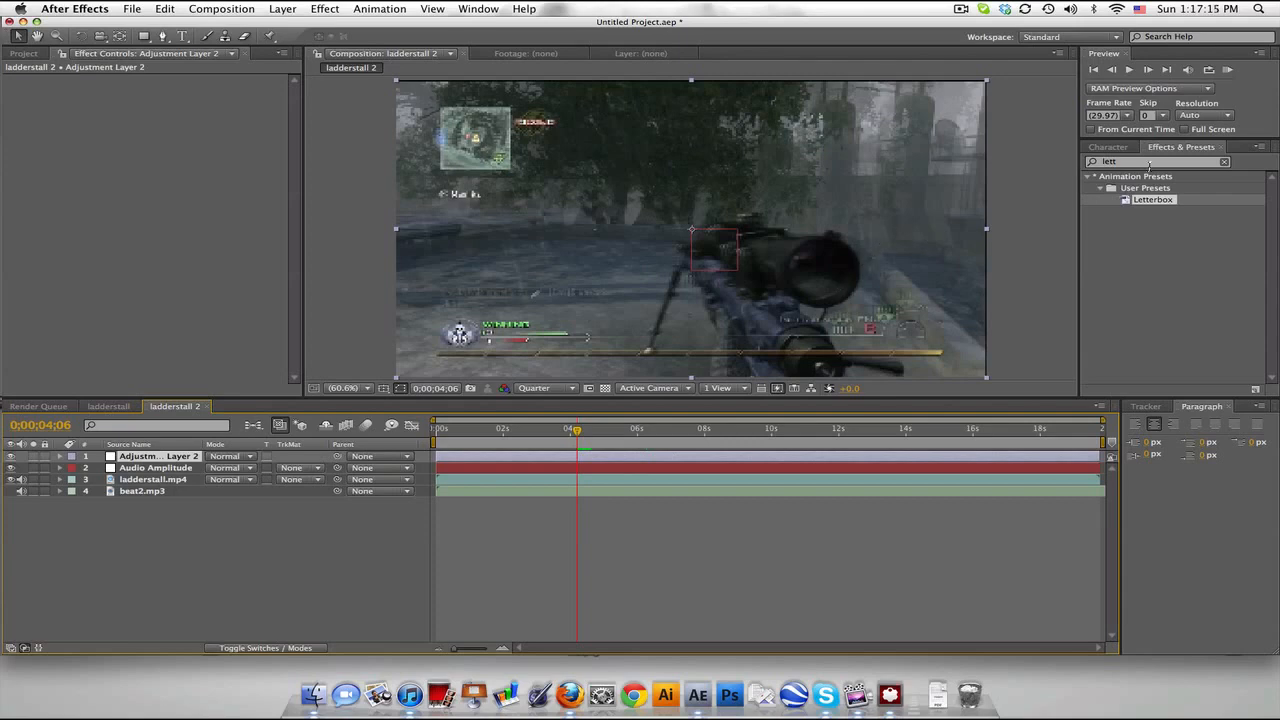
text(level)
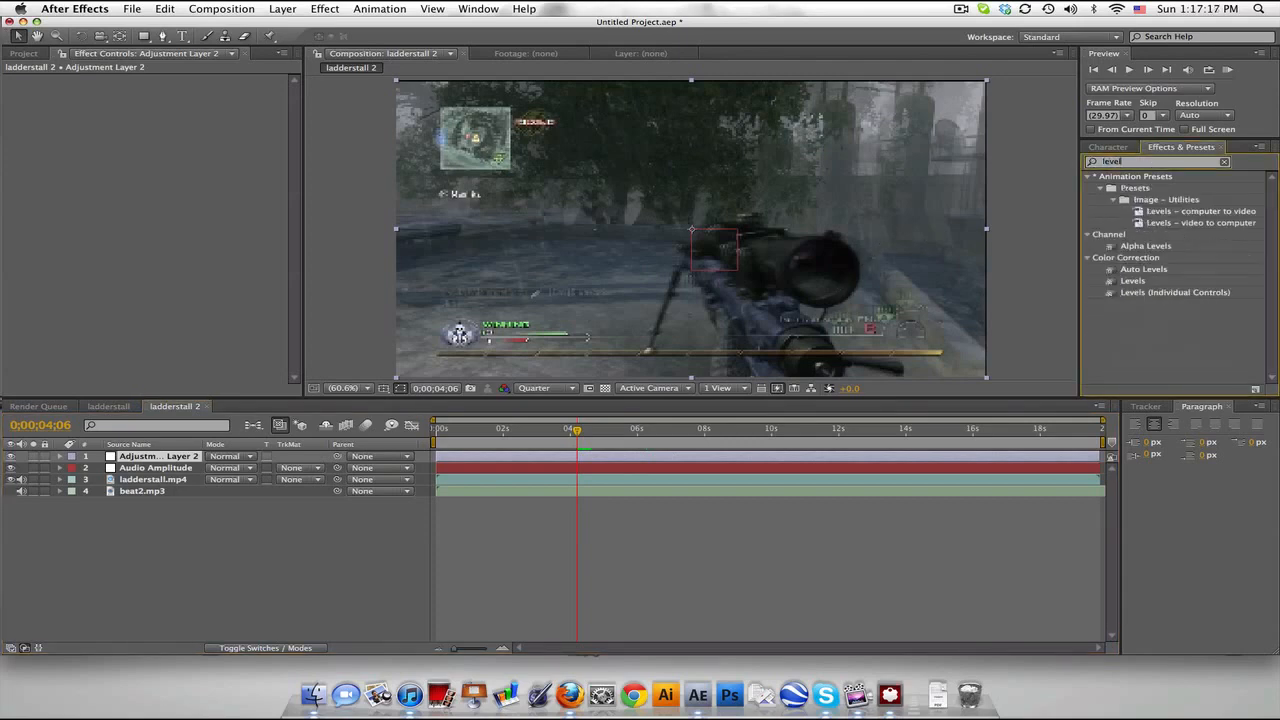
click(1133, 280)
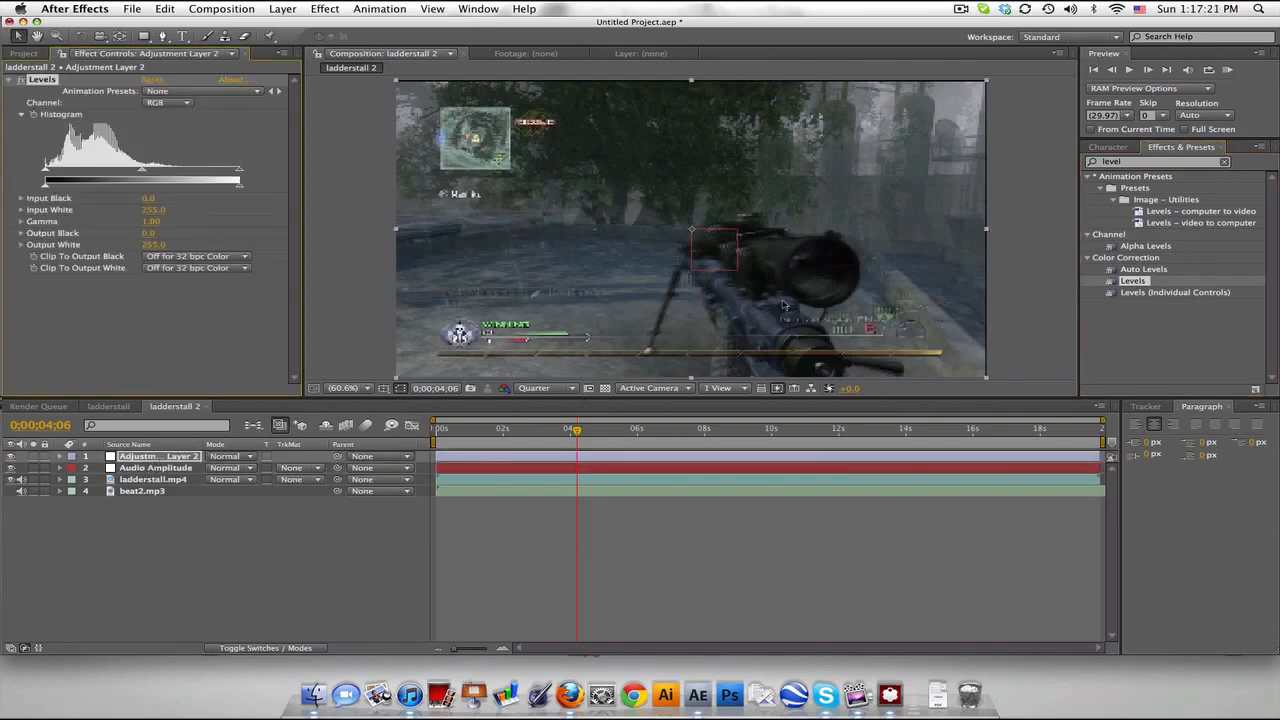
mouse_move(521, 296)
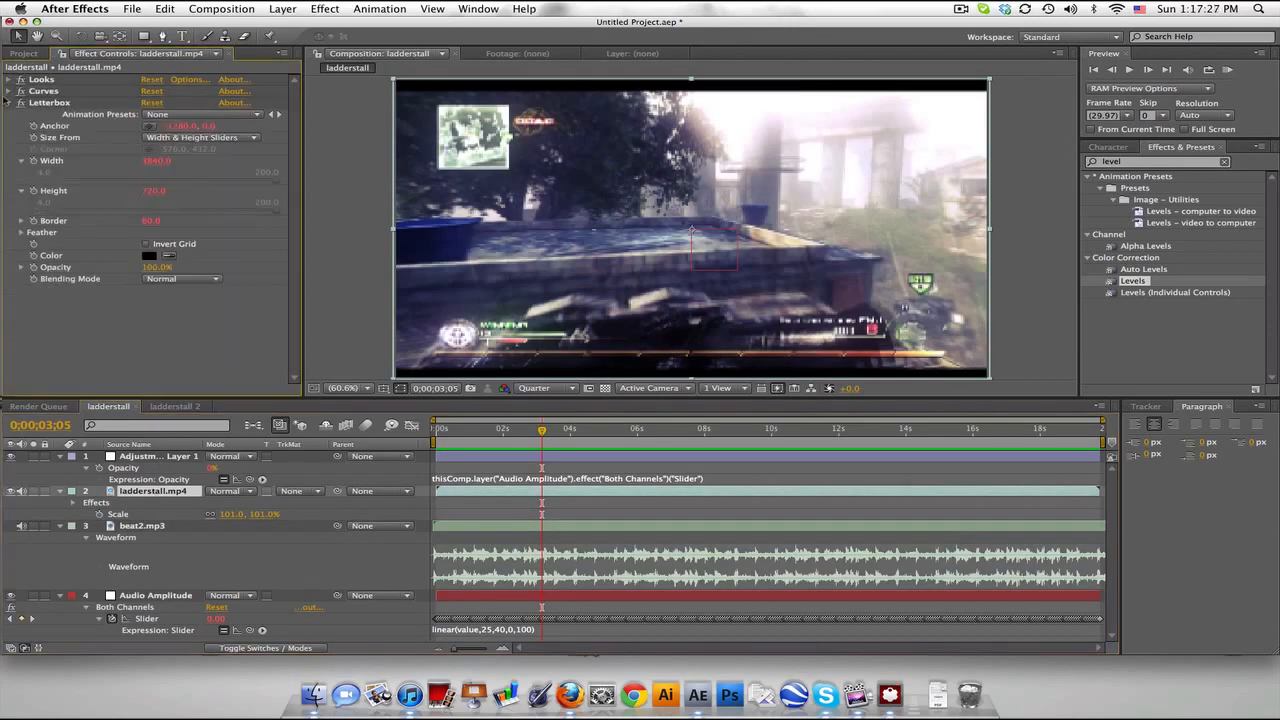
Return to ladderstall 2 and lower Adjustment Layer 2's Levels Input White to 194
click(13, 102)
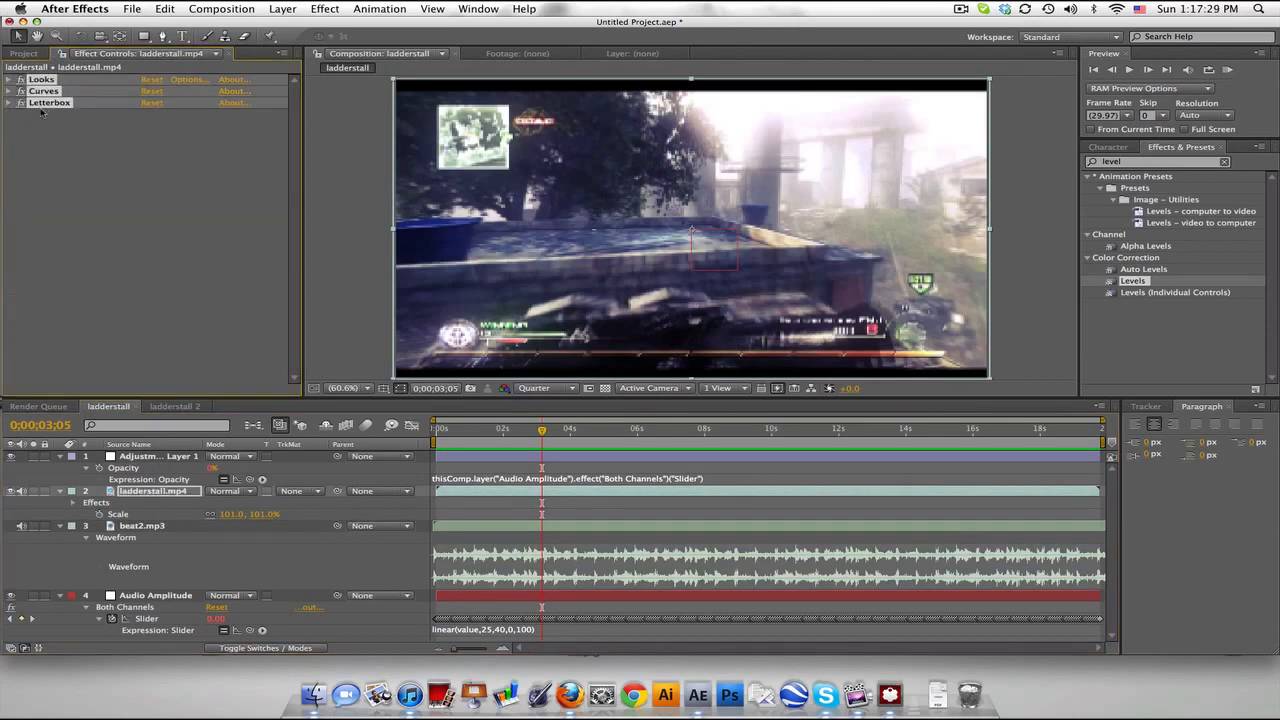
click(178, 406)
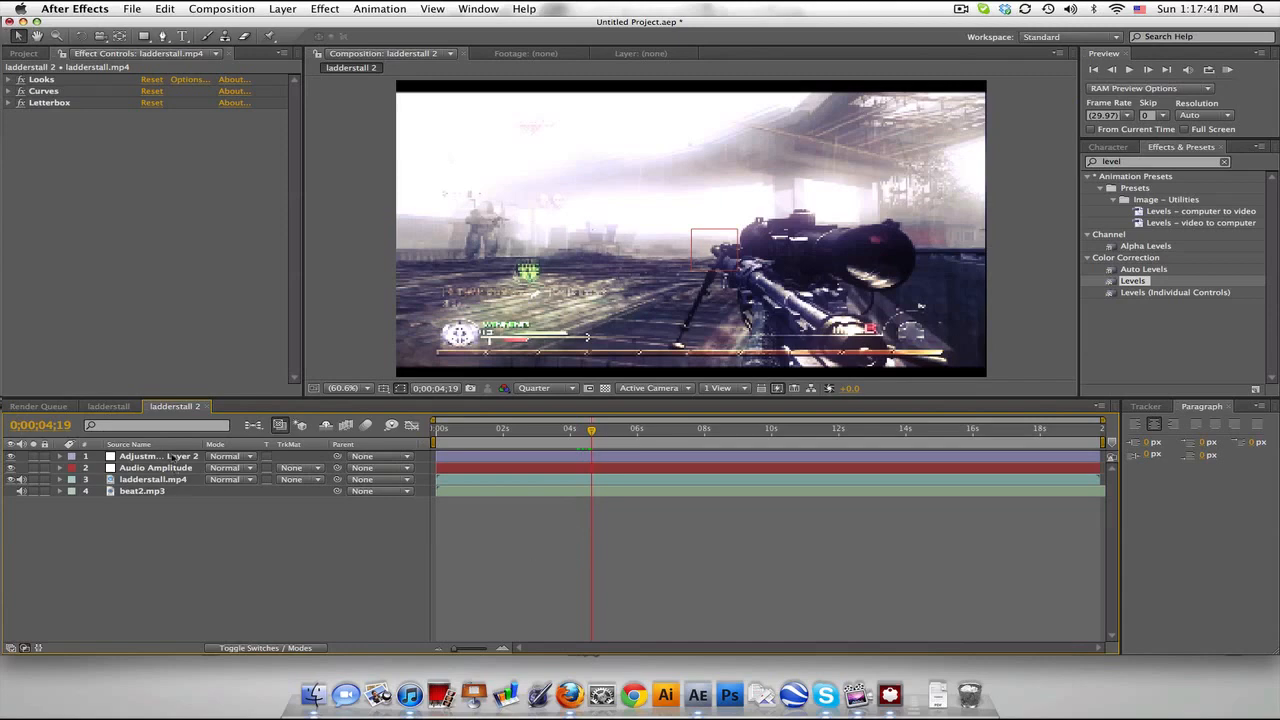
click(158, 456)
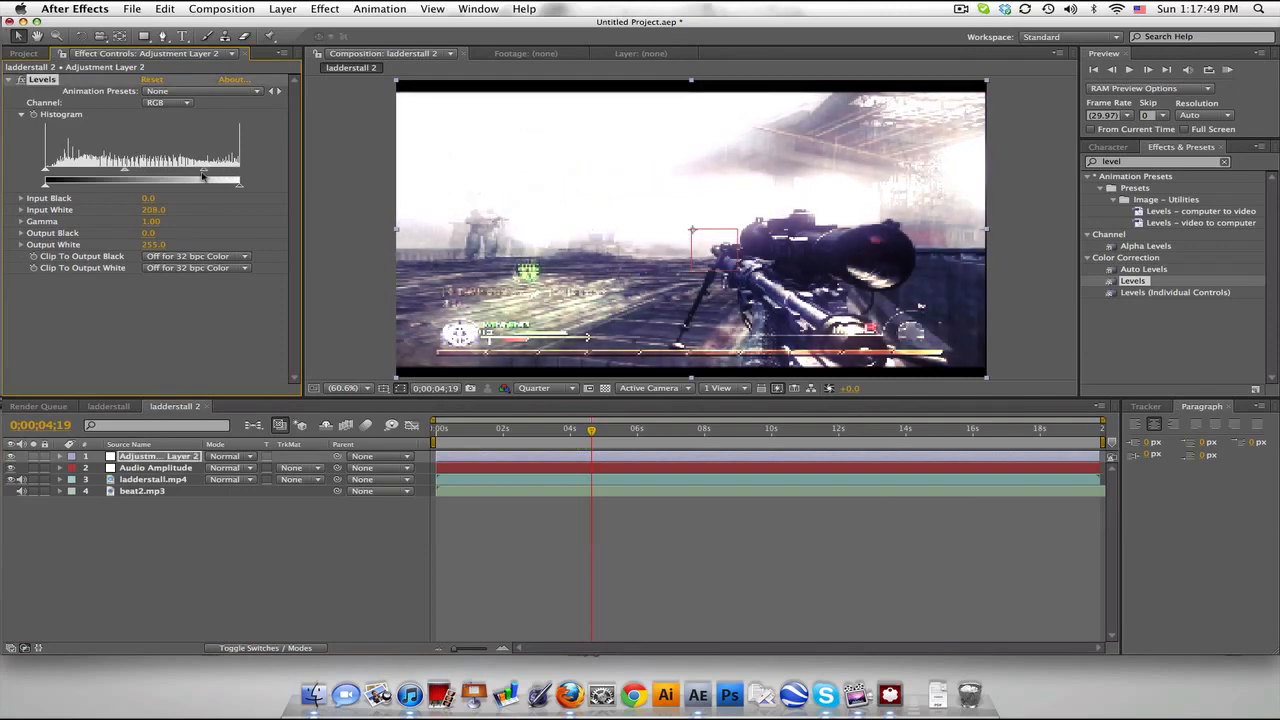
drag(210, 183, 197, 183)
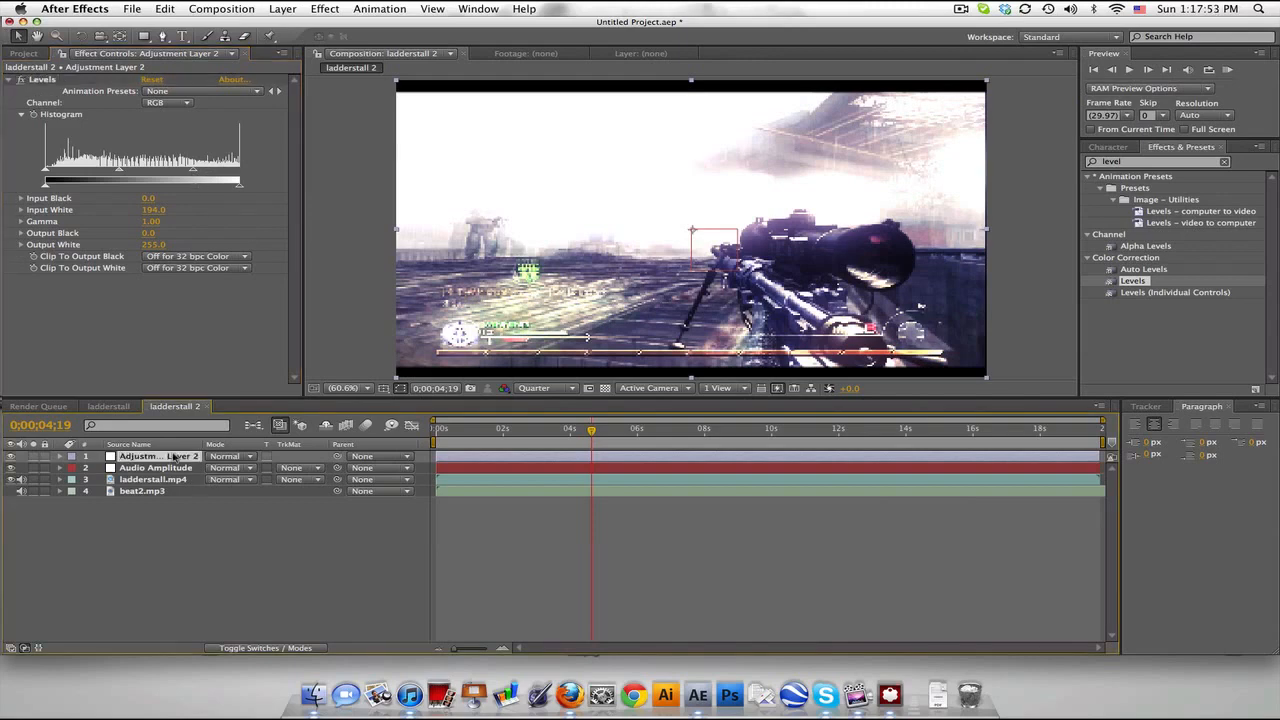
Link Adjustment Layer 2's opacity to the Both Channels Slider and scrub to check the flashes
click(72, 456)
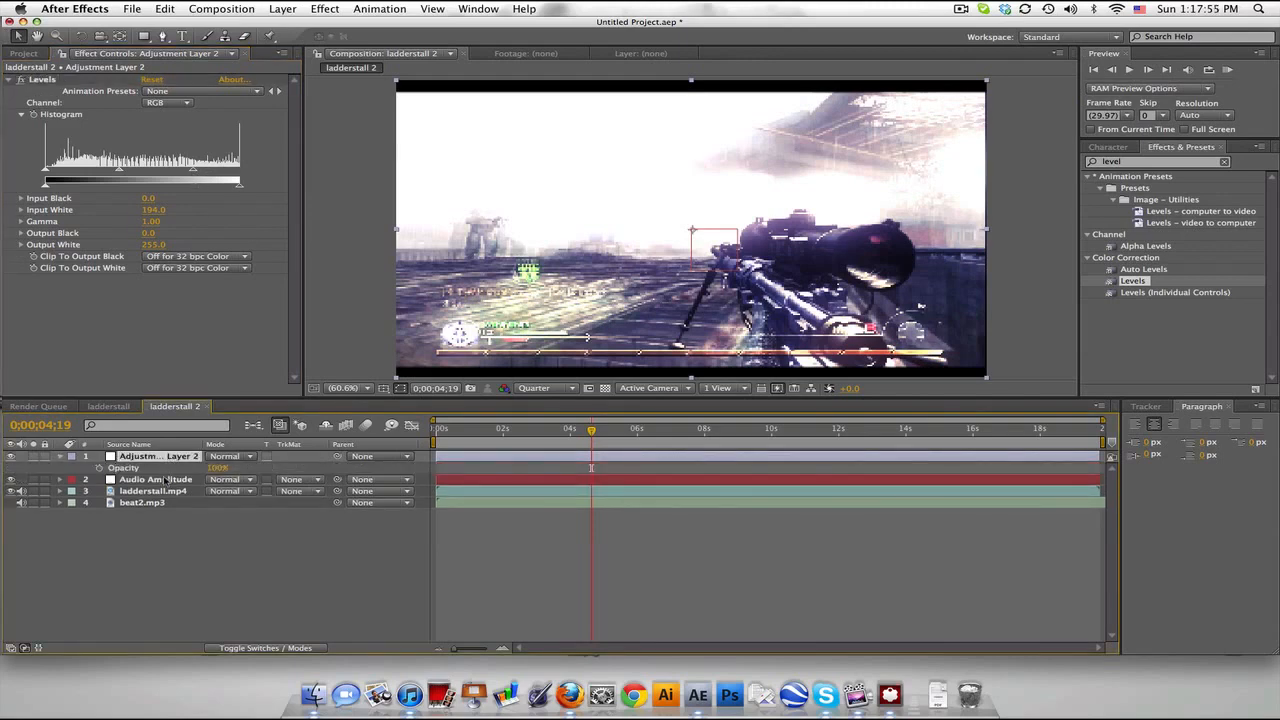
click(156, 479)
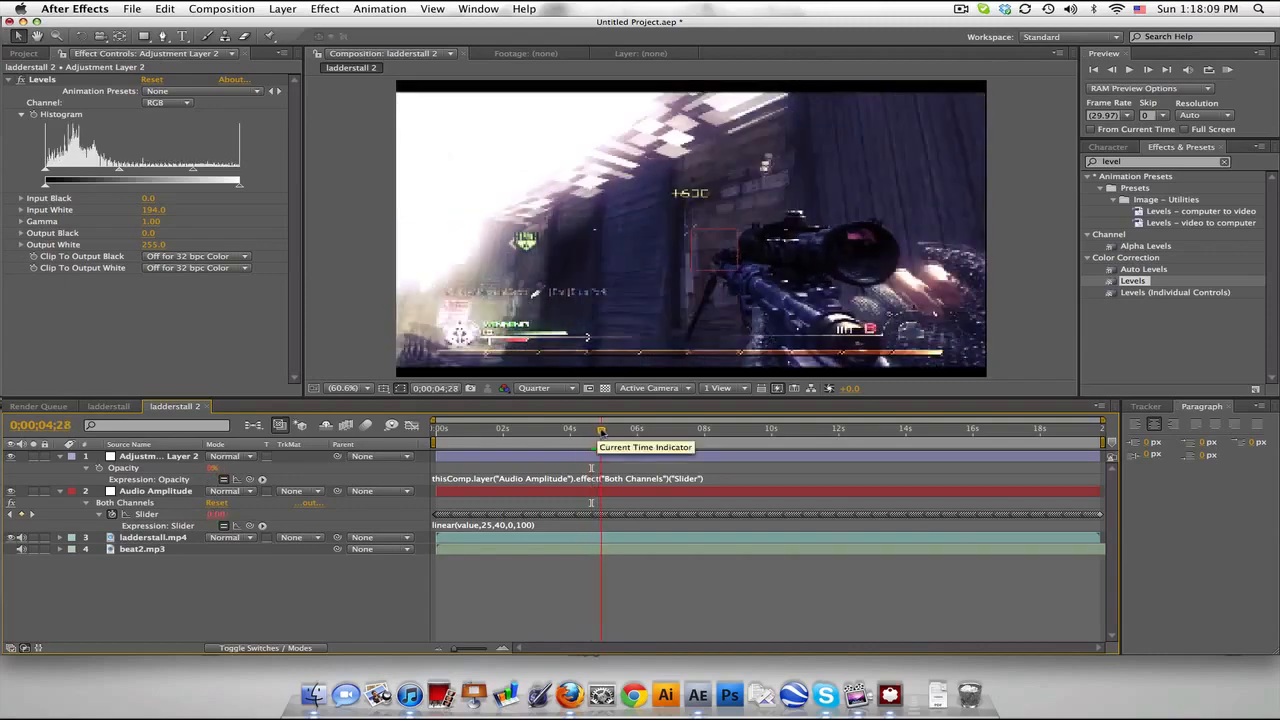
drag(600, 428, 610, 428)
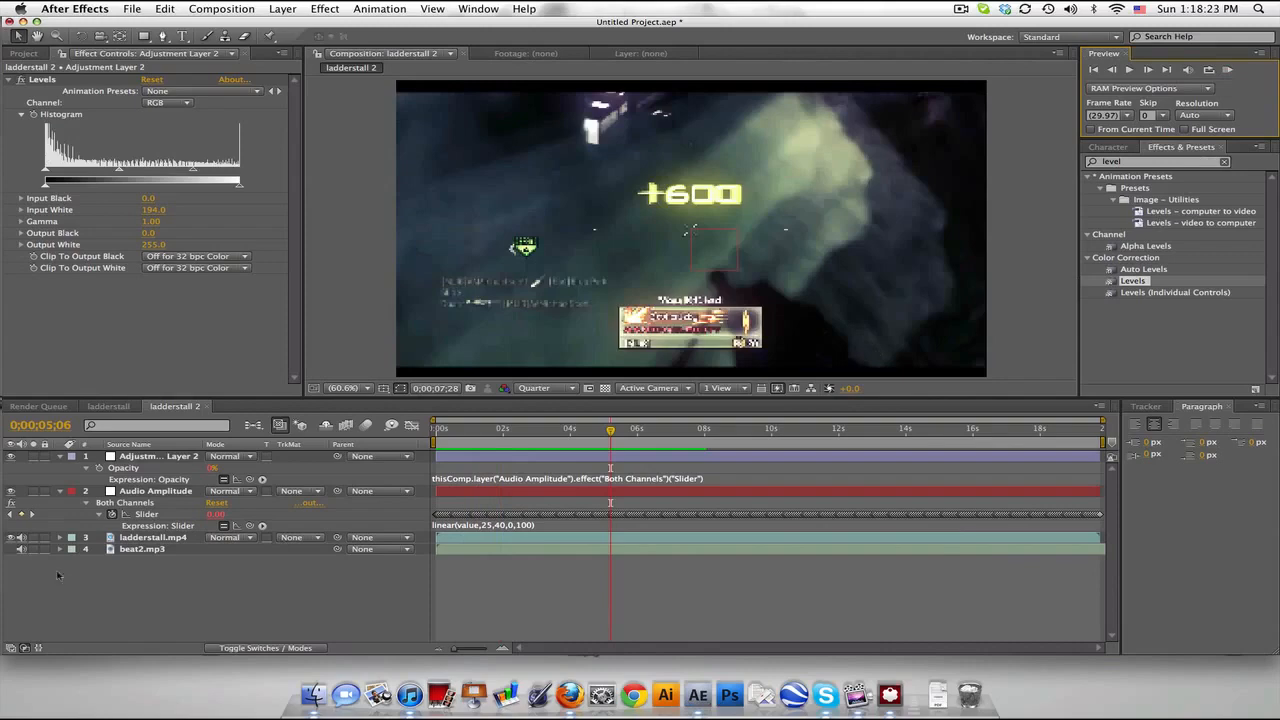
Select the beat2.mp3 layer to RAM-preview the beat-driven brightness flashes in ladderstall 2
click(141, 549)
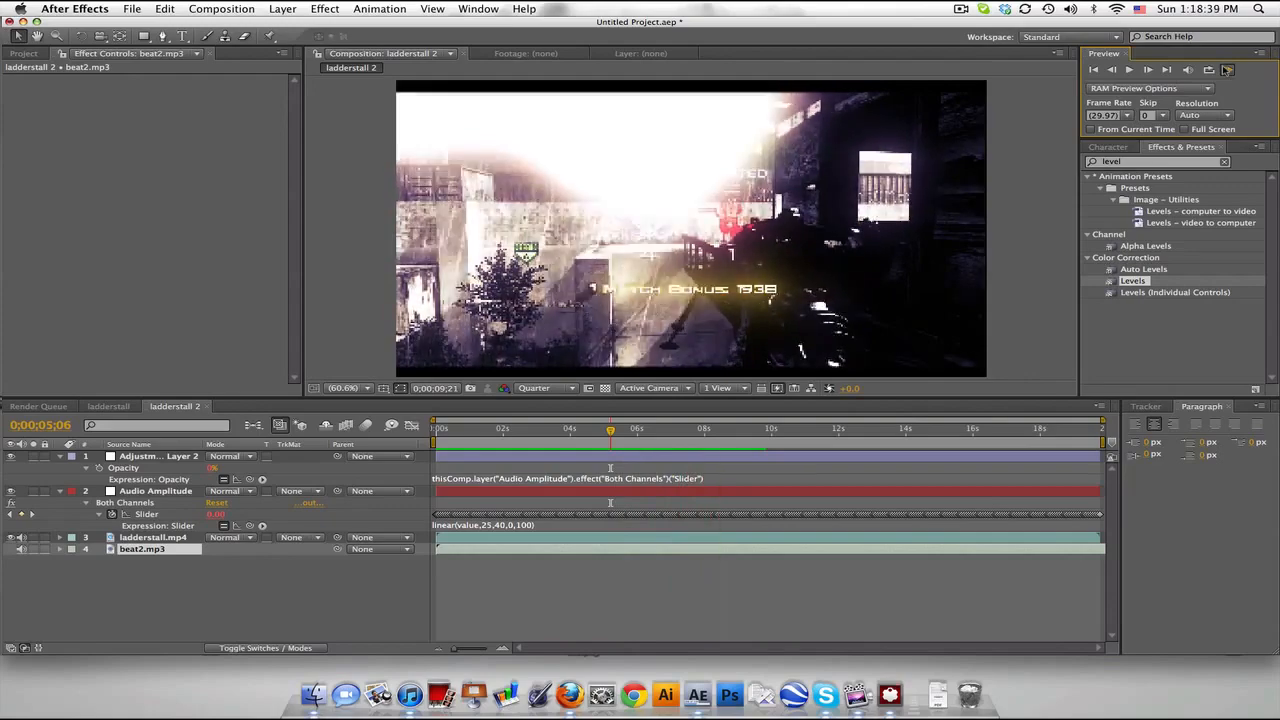
click(551, 428)
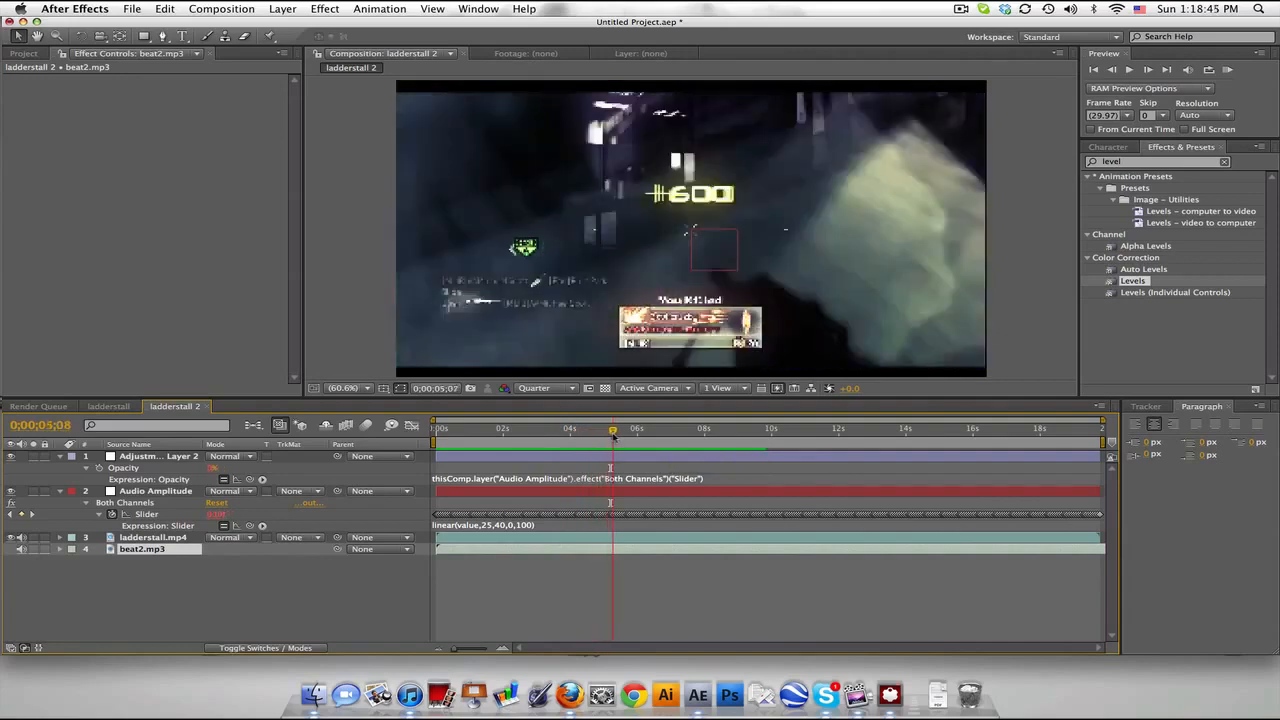
click(654, 428)
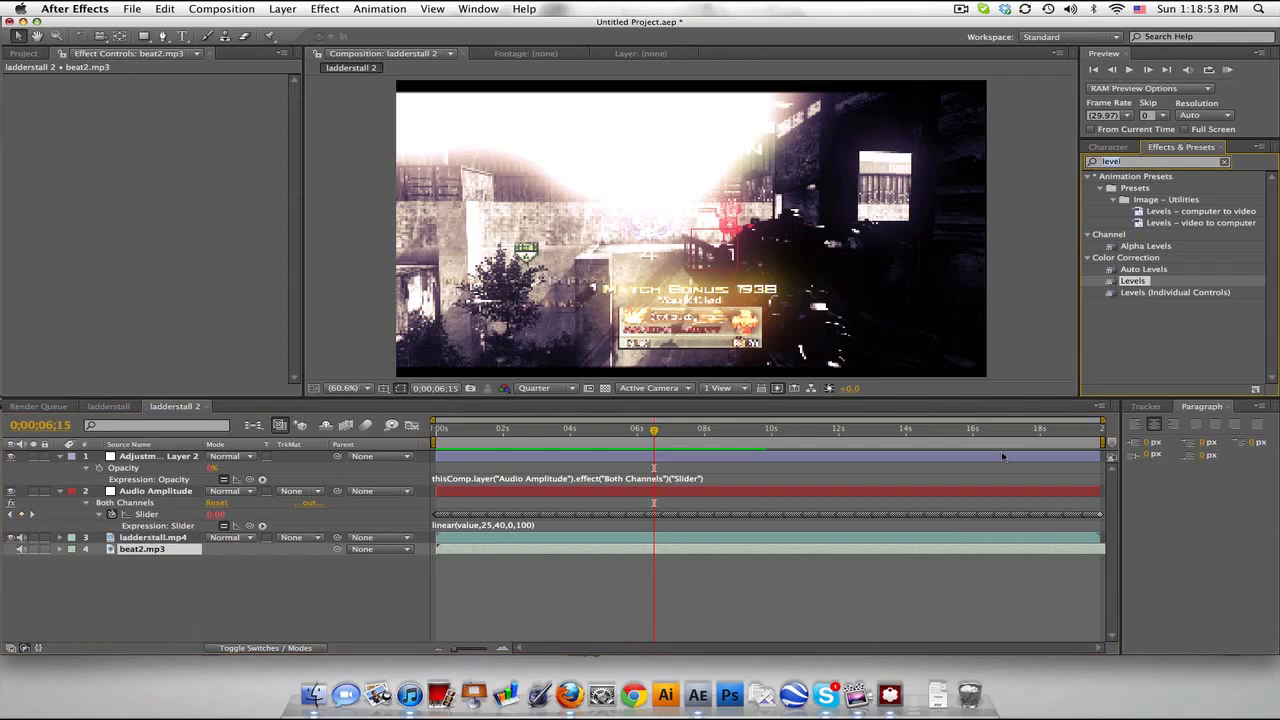
mouse_move(993, 459)
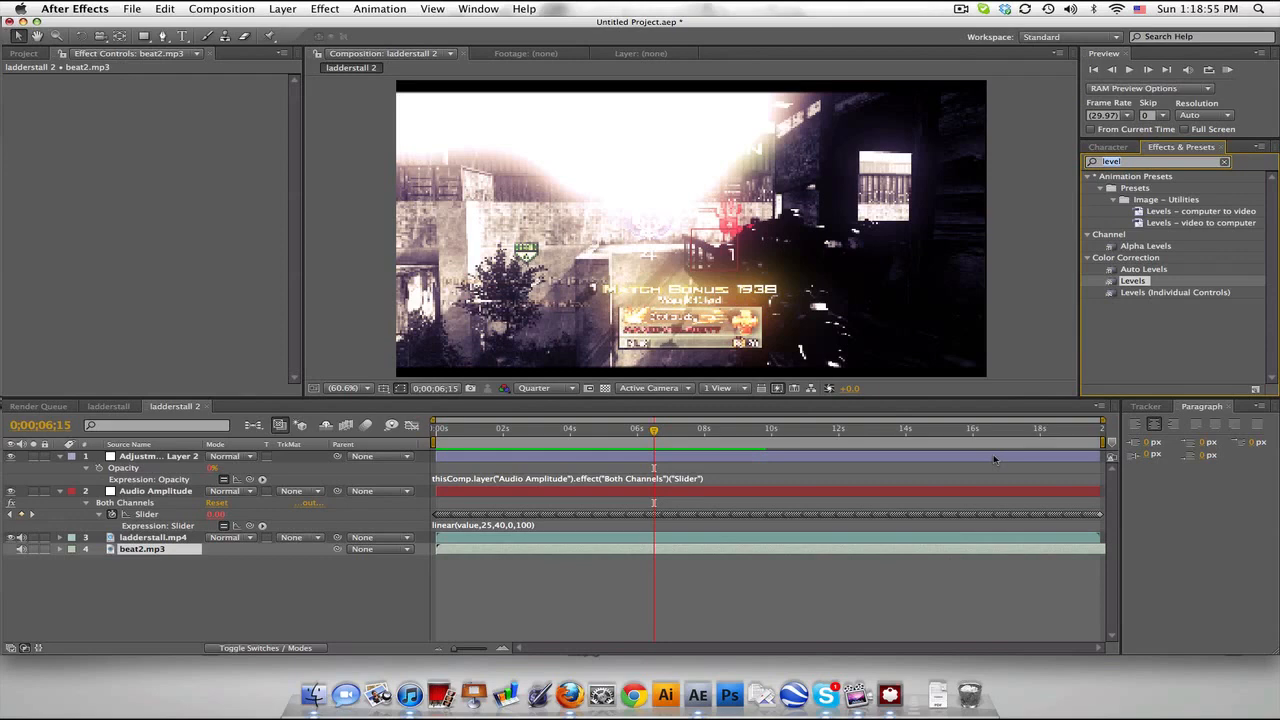
mouse_move(787, 493)
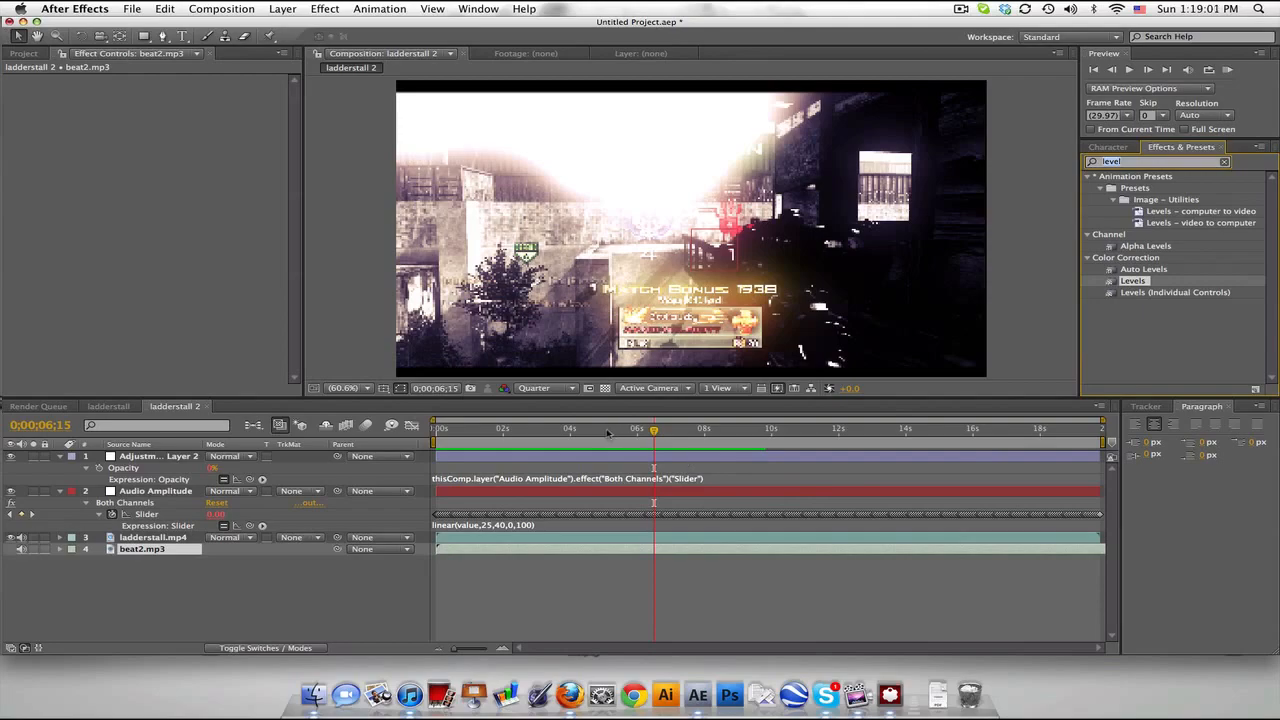
click(532, 428)
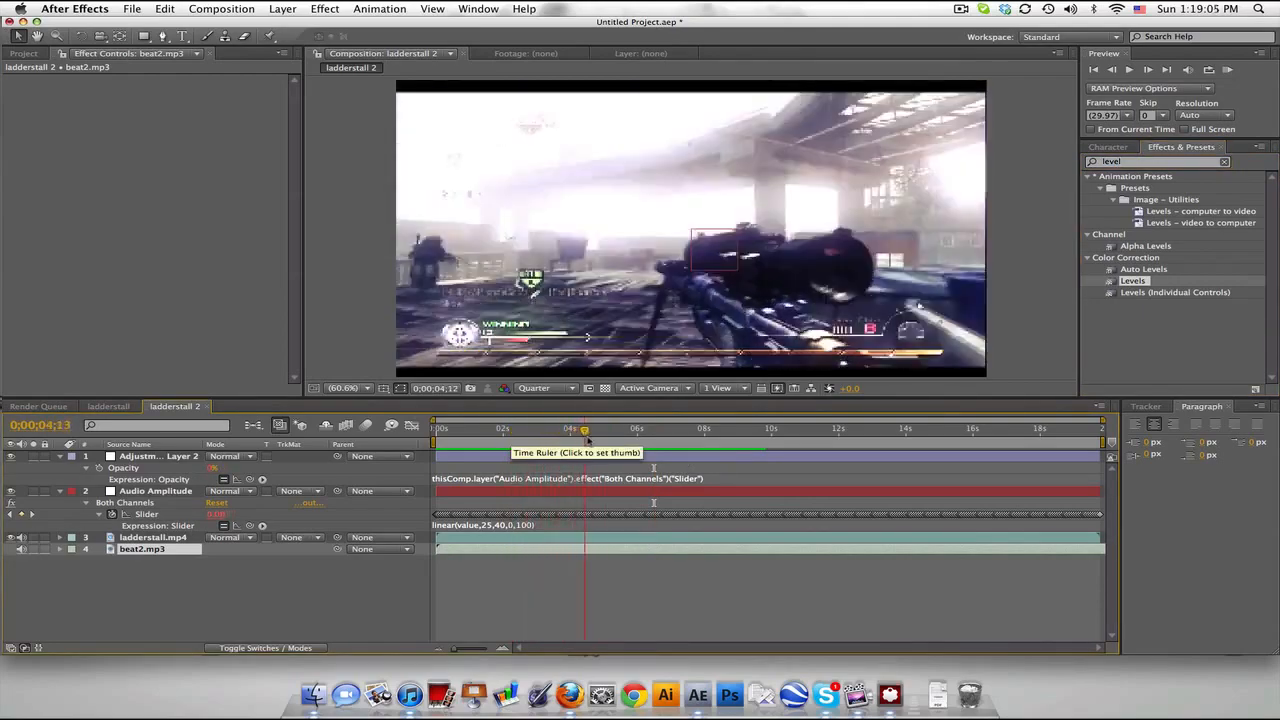
click(633, 429)
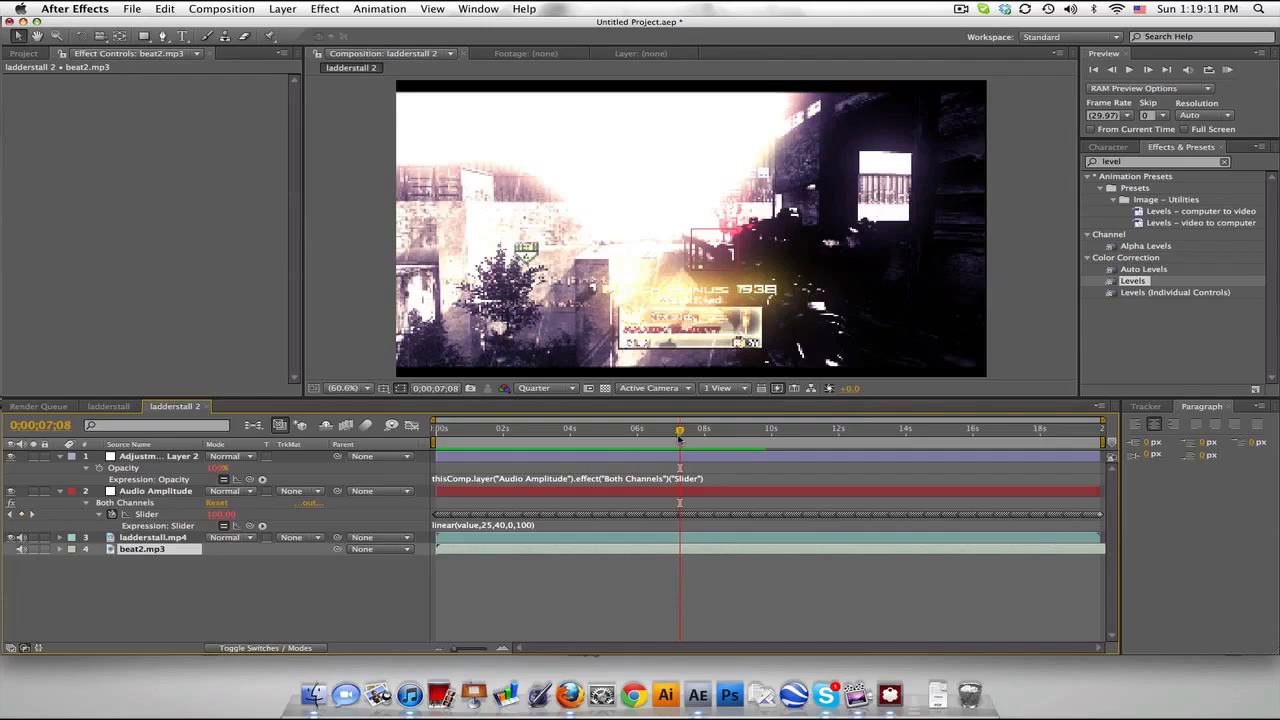
click(590, 428)
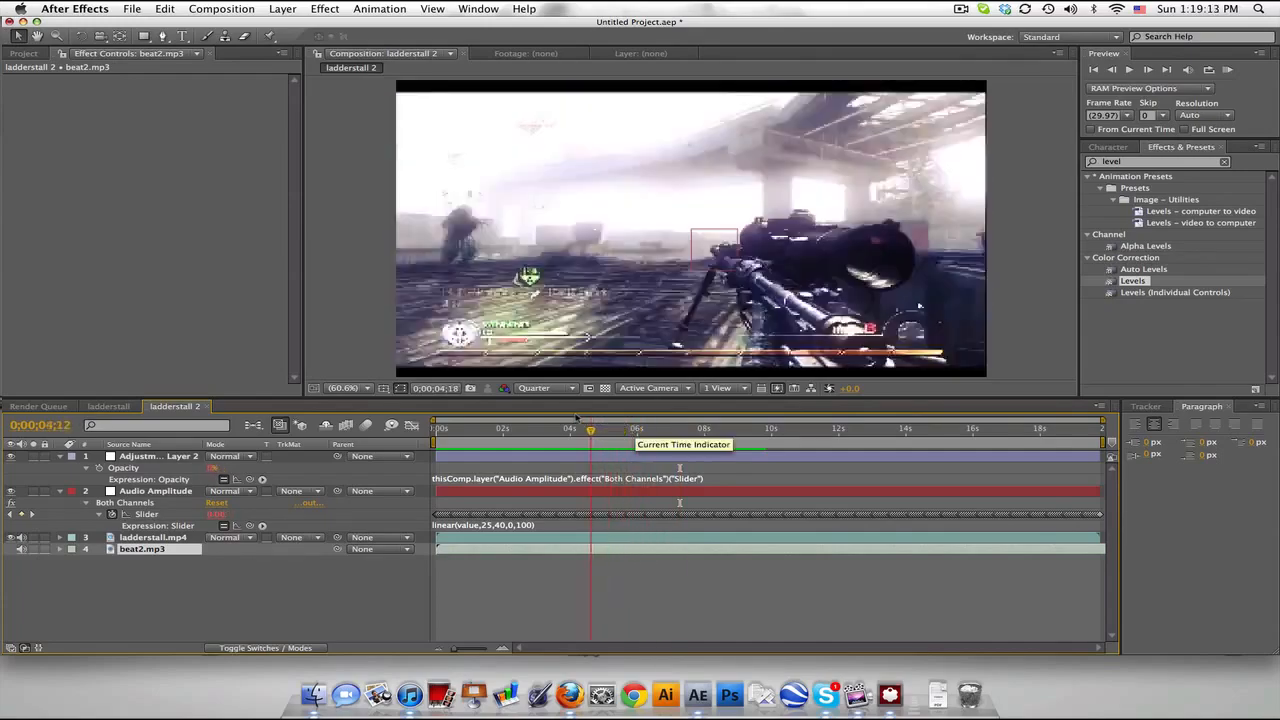
drag(590, 428, 540, 428)
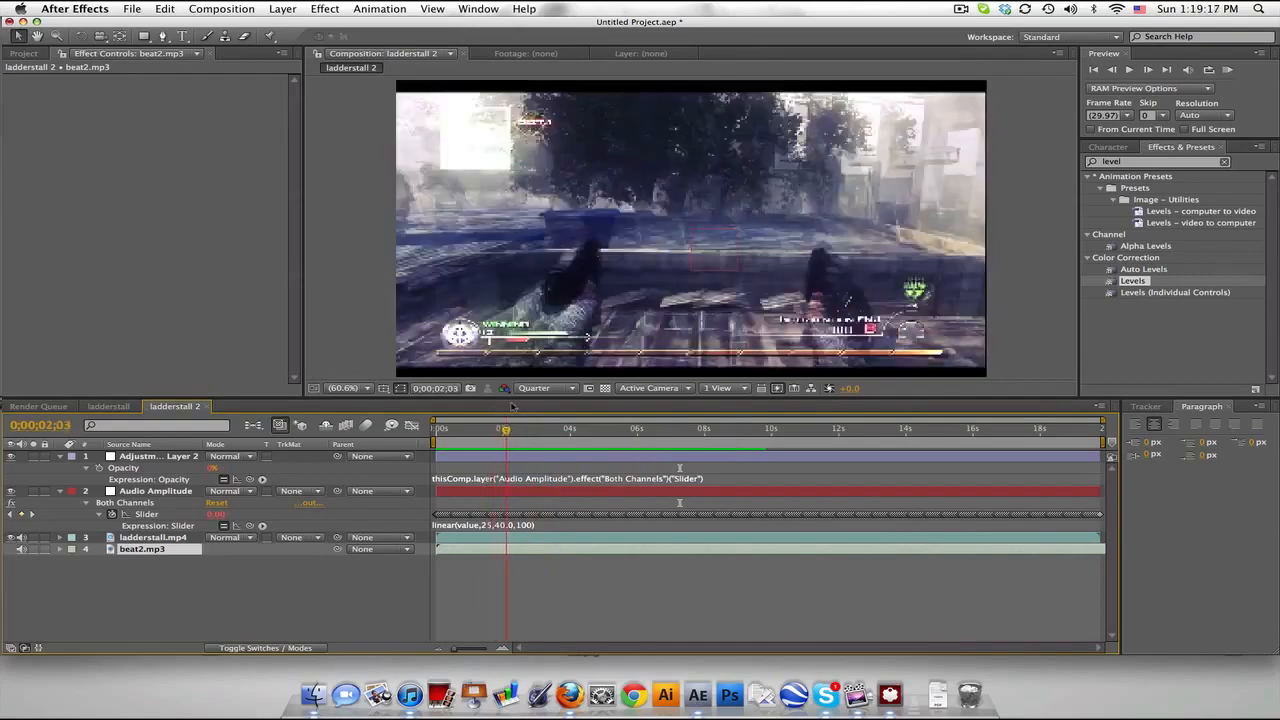
click(545, 428)
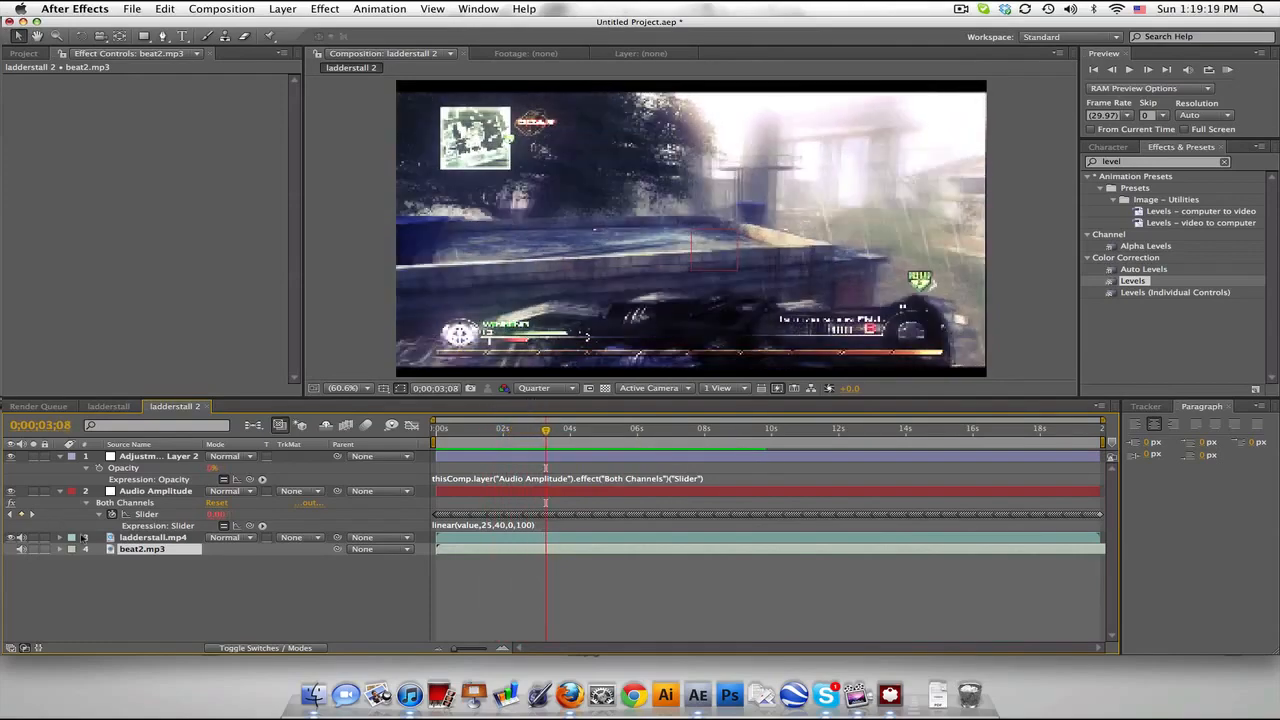